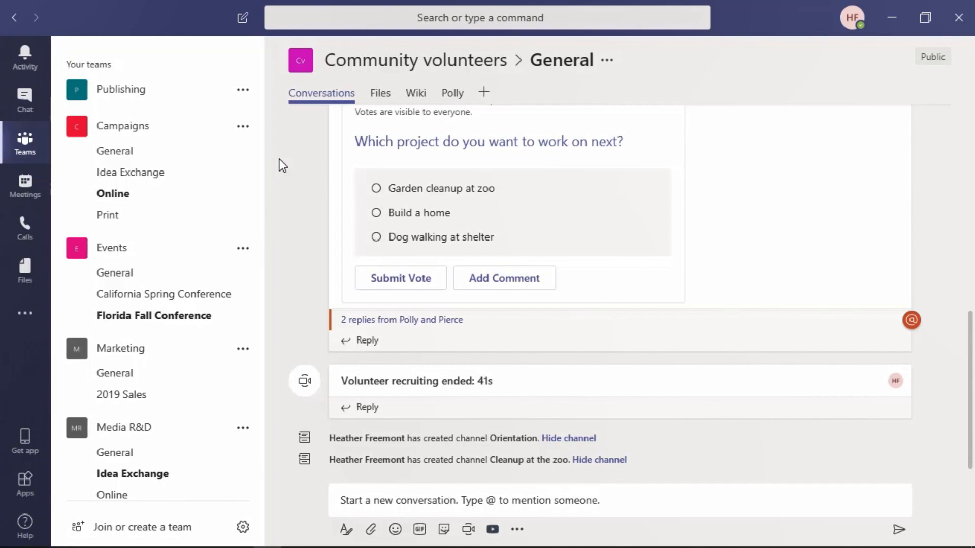
{"action": "mouse_move", "coordinate": [109, 130]}
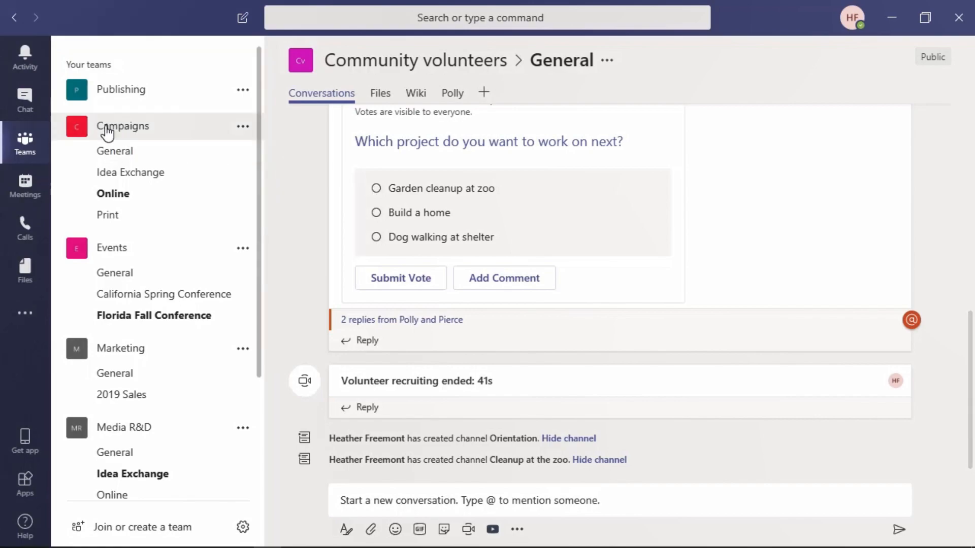
{"action": "left_click", "coordinate": [25, 97]}
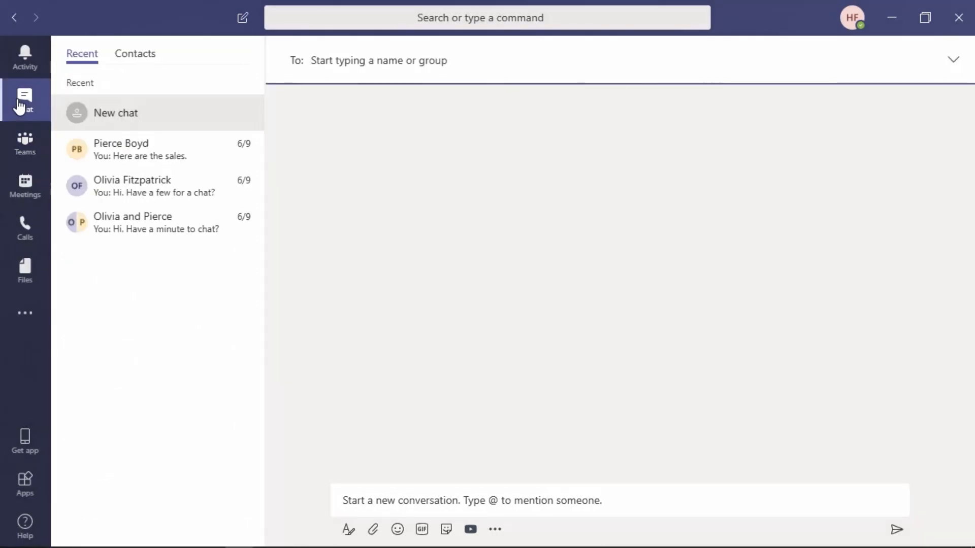
{"action": "mouse_move", "coordinate": [124, 149]}
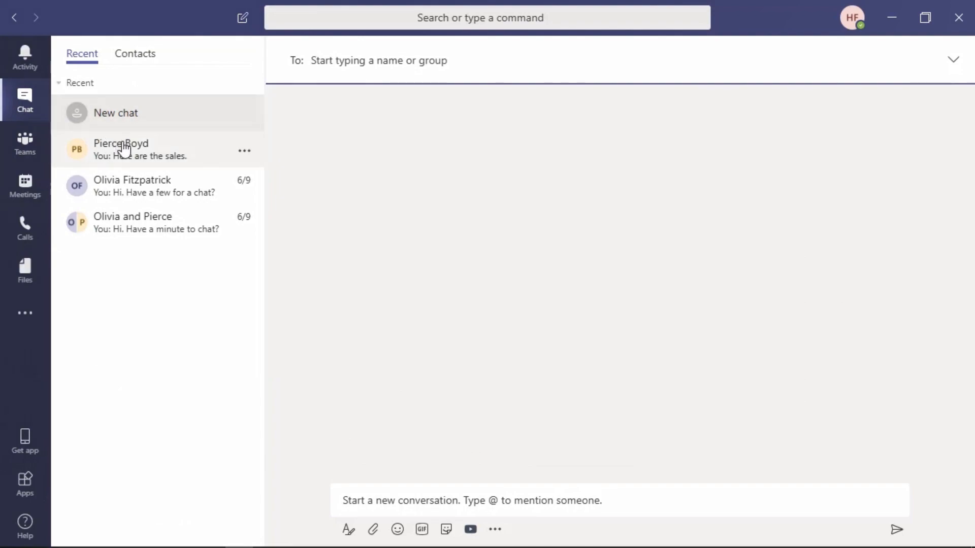
{"action": "left_click", "coordinate": [121, 149]}
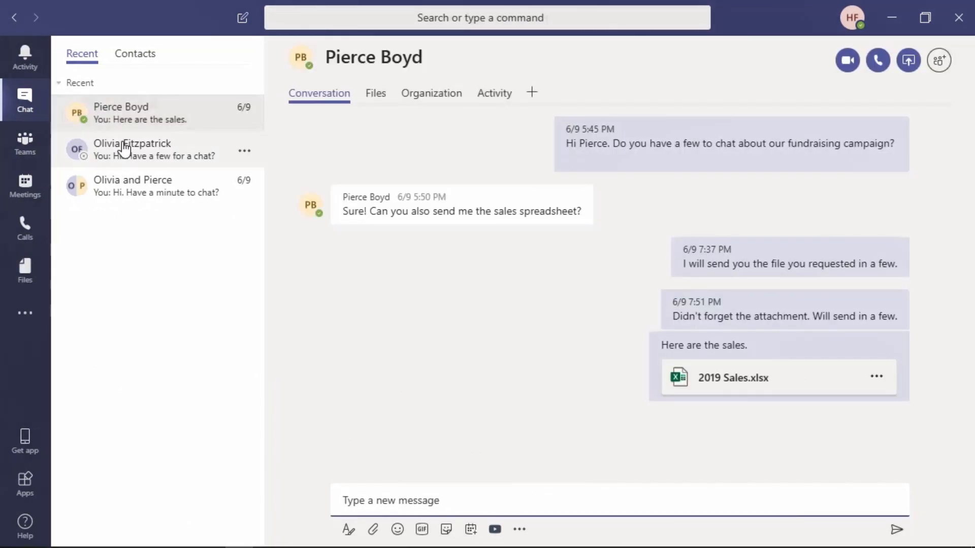
{"action": "mouse_move", "coordinate": [44, 152]}
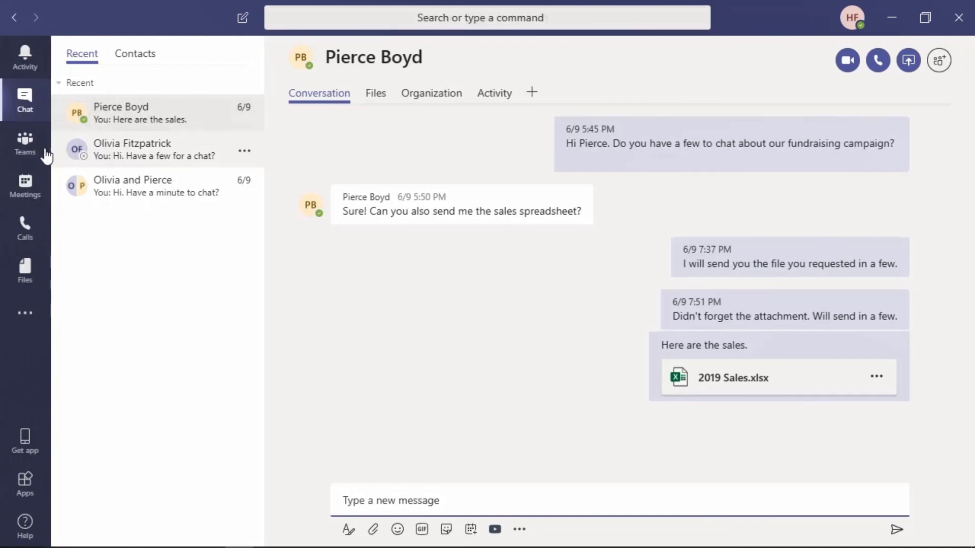
{"action": "left_click", "coordinate": [24, 141]}
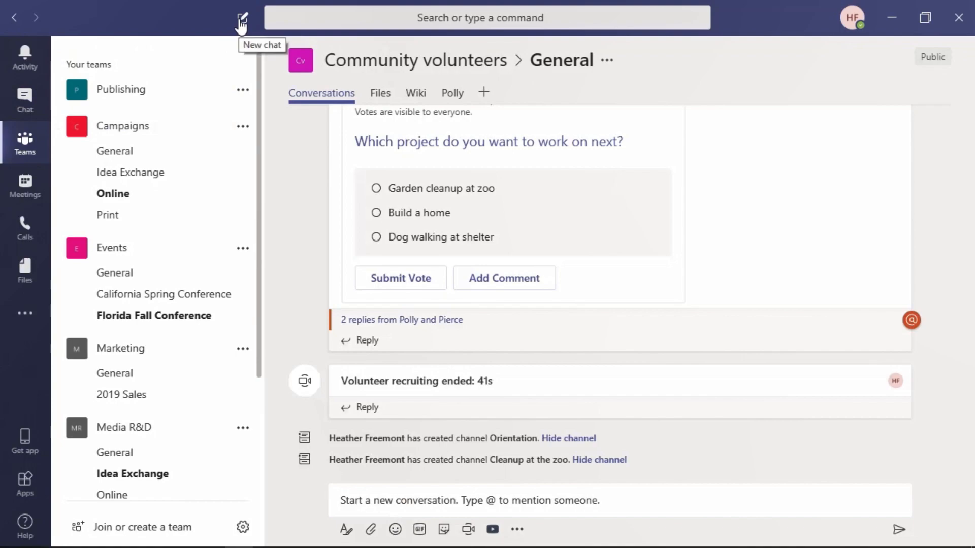
{"action": "left_click", "coordinate": [247, 15]}
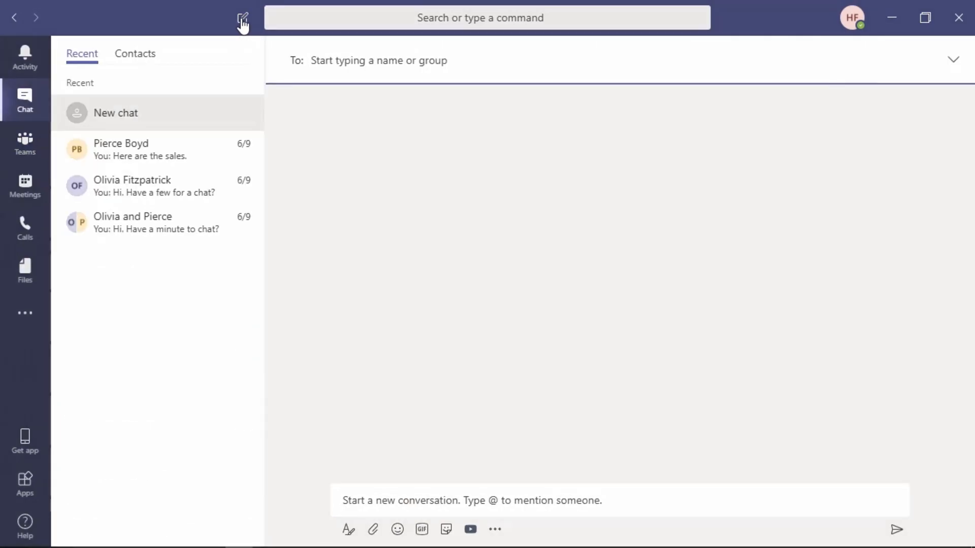
{"action": "mouse_move", "coordinate": [247, 17]}
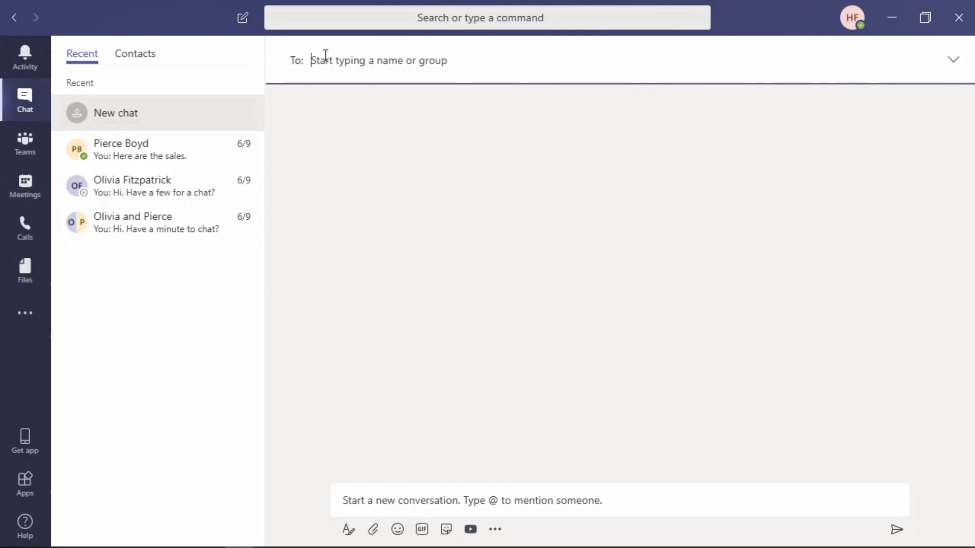
View the Marketing stand-up meeting details, then open and discard a new meeting form
{"action": "left_click", "coordinate": [25, 183]}
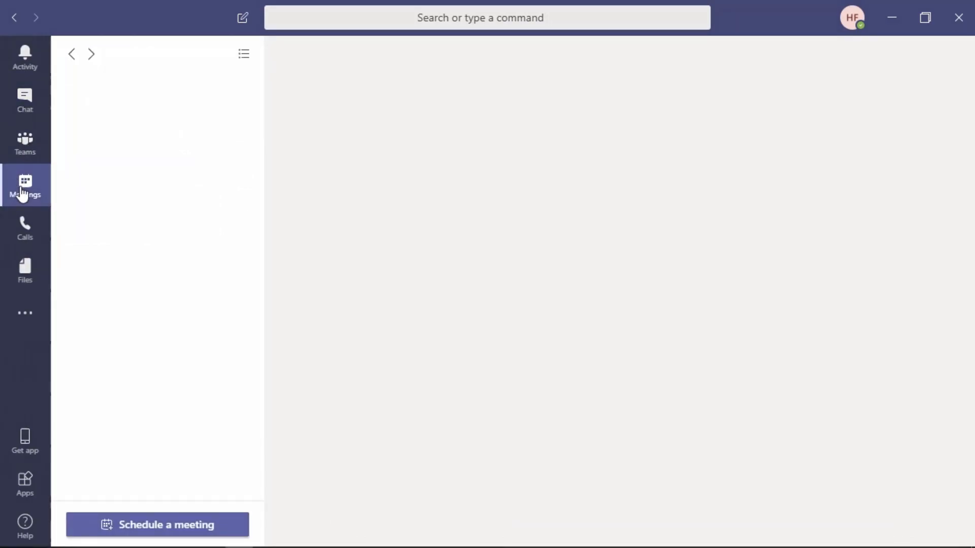
{"action": "left_click", "coordinate": [25, 182]}
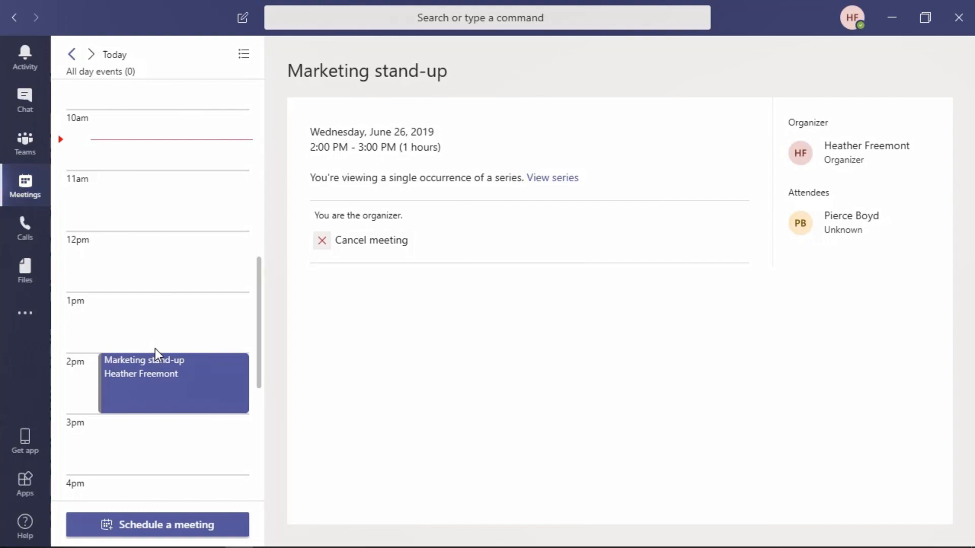
{"action": "left_click", "coordinate": [157, 525]}
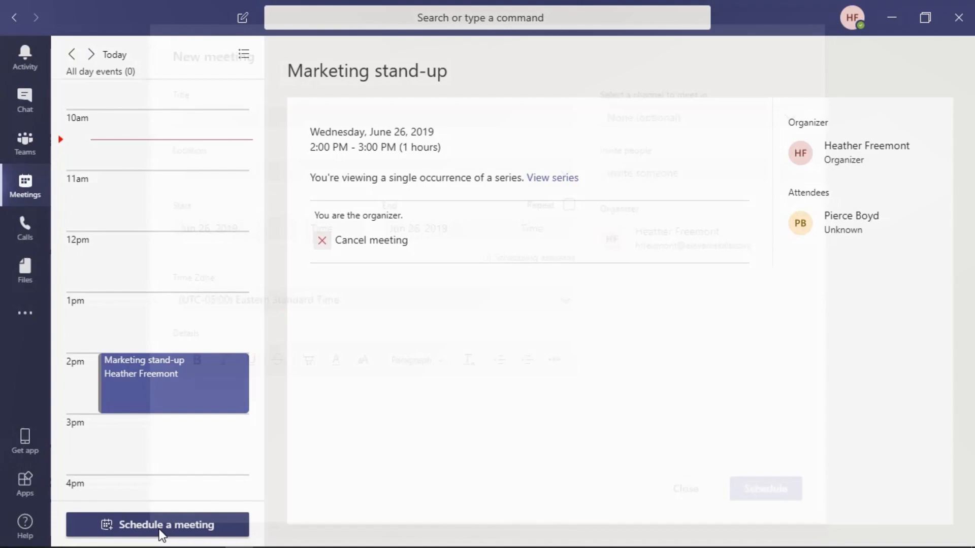
{"action": "left_click", "coordinate": [162, 526]}
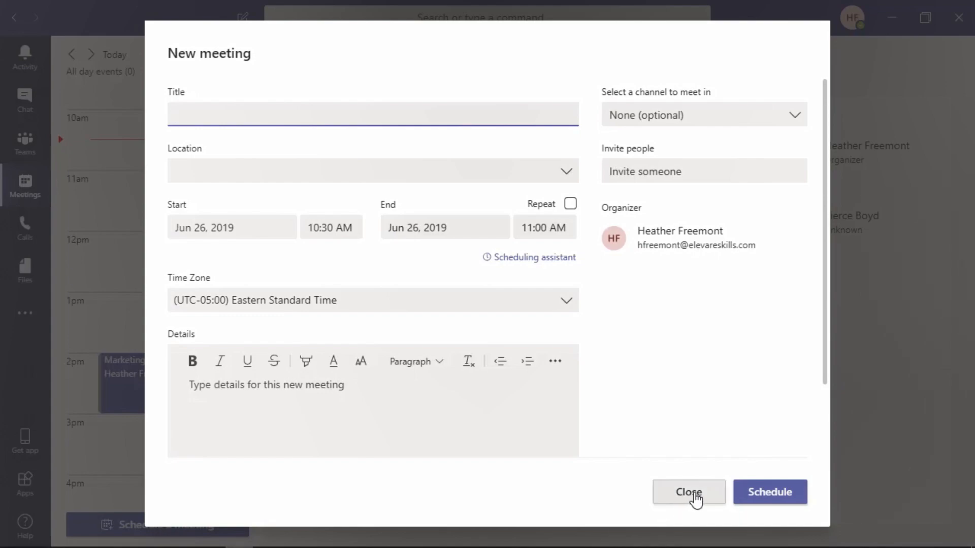
{"action": "left_click", "coordinate": [688, 492]}
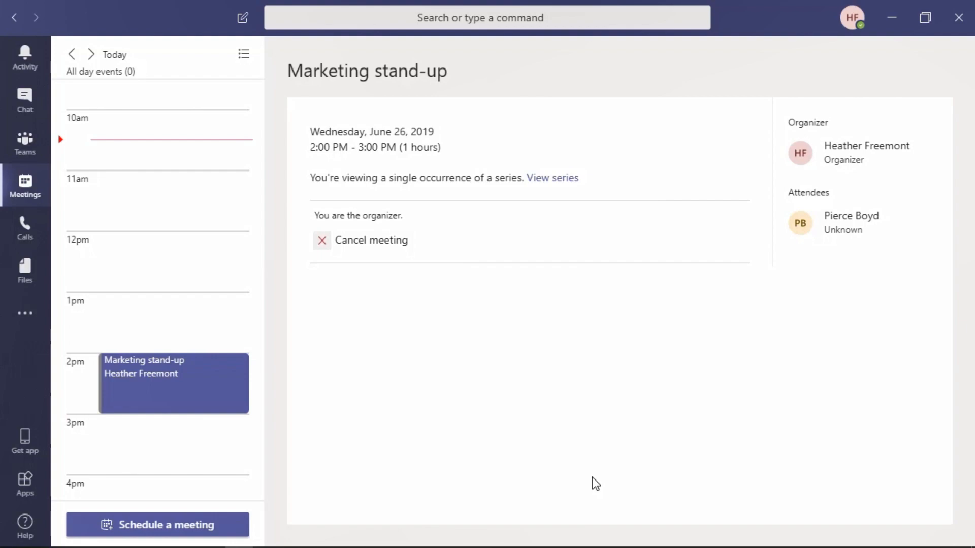
{"action": "mouse_move", "coordinate": [25, 147]}
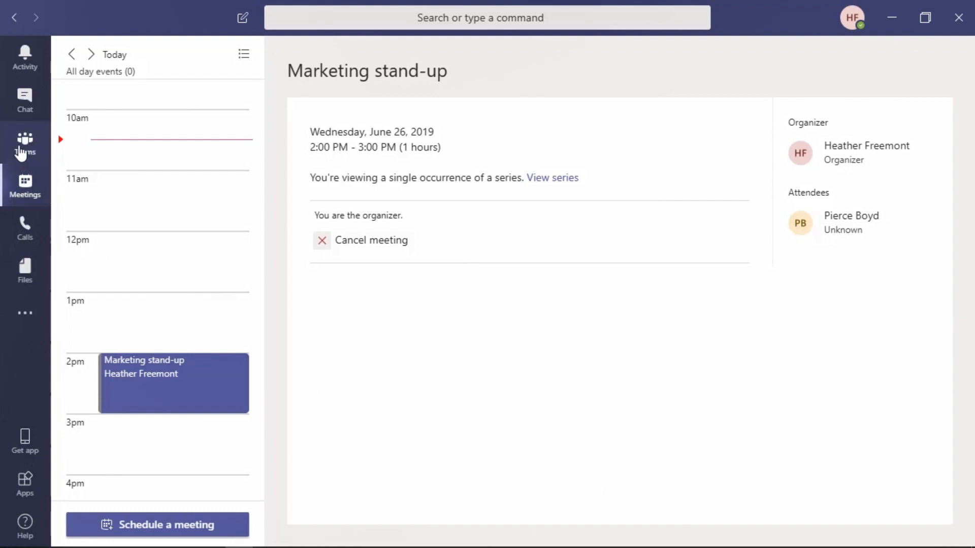
Return to the Community volunteers General channel and bring up the Meet now panel
{"action": "left_click", "coordinate": [24, 142]}
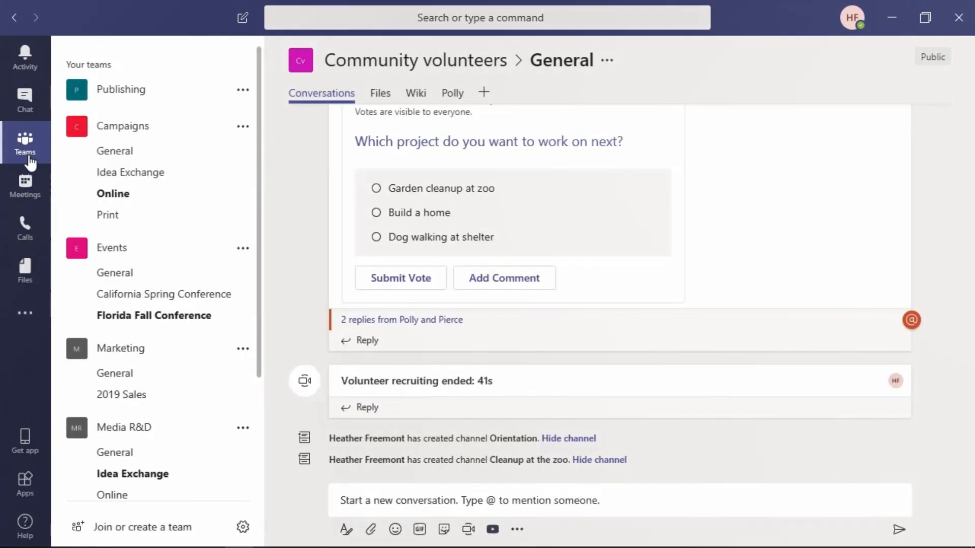
{"action": "mouse_move", "coordinate": [436, 76]}
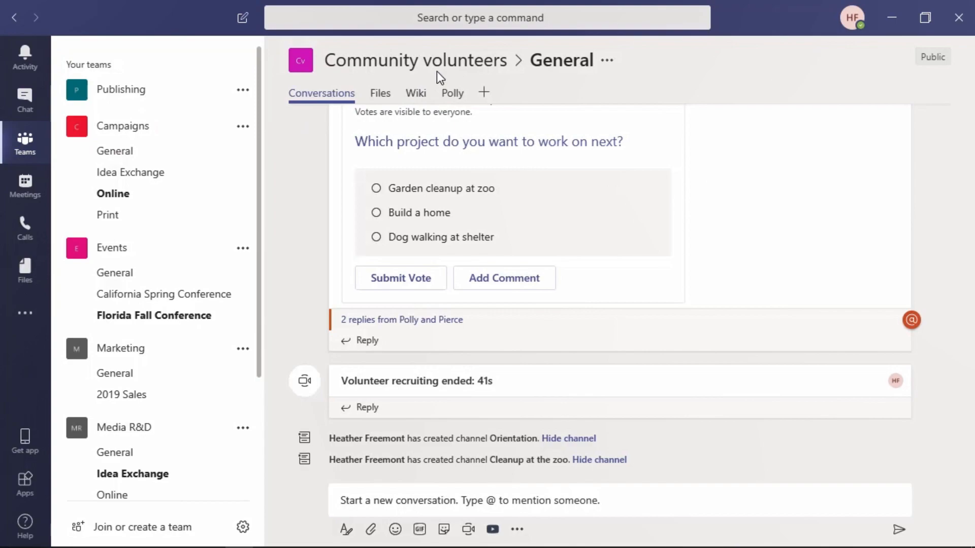
{"action": "mouse_move", "coordinate": [559, 79]}
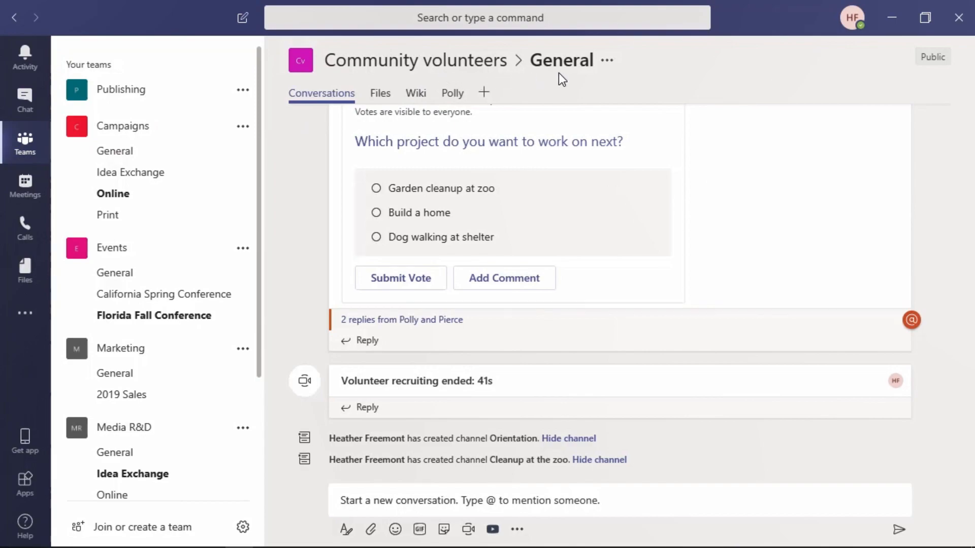
{"action": "mouse_move", "coordinate": [348, 107]}
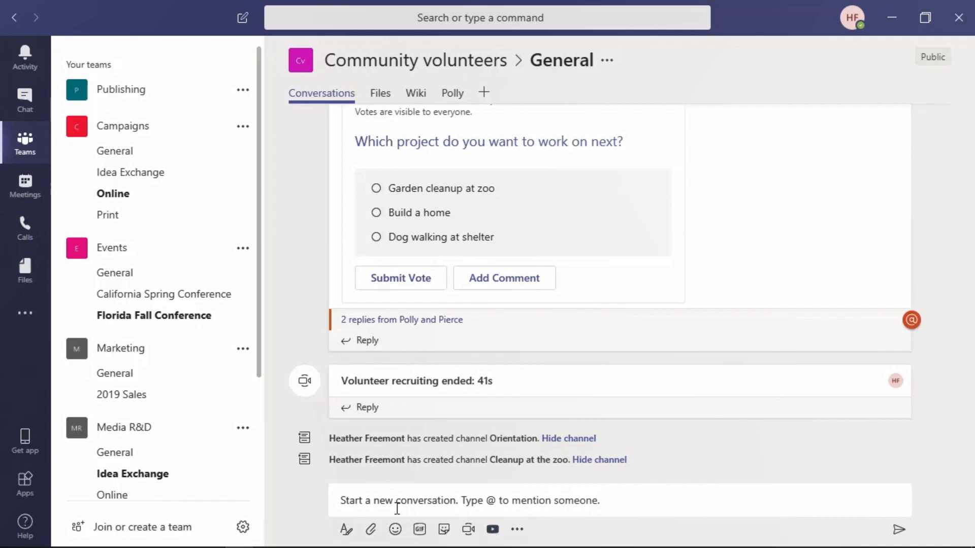
{"action": "mouse_move", "coordinate": [468, 529]}
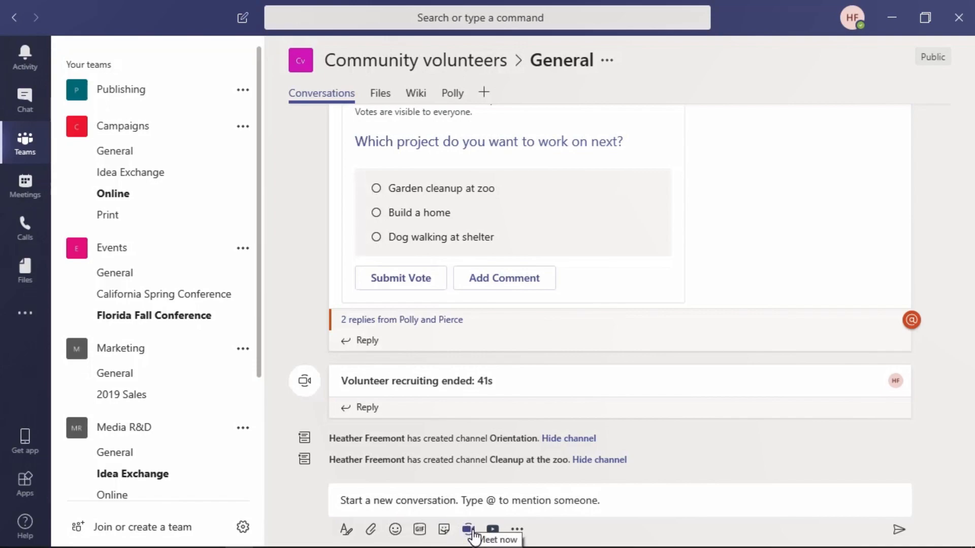
{"action": "left_click", "coordinate": [467, 529]}
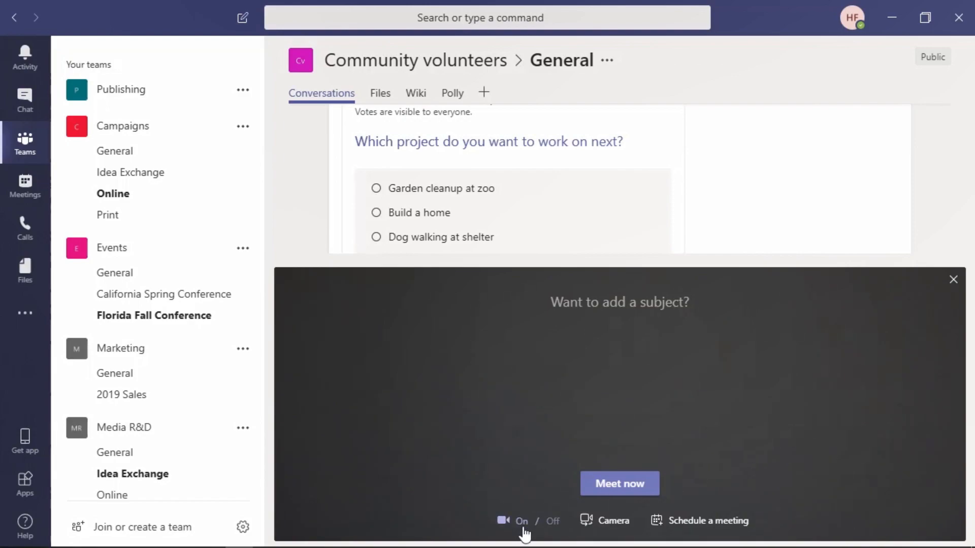
{"action": "mouse_move", "coordinate": [585, 529]}
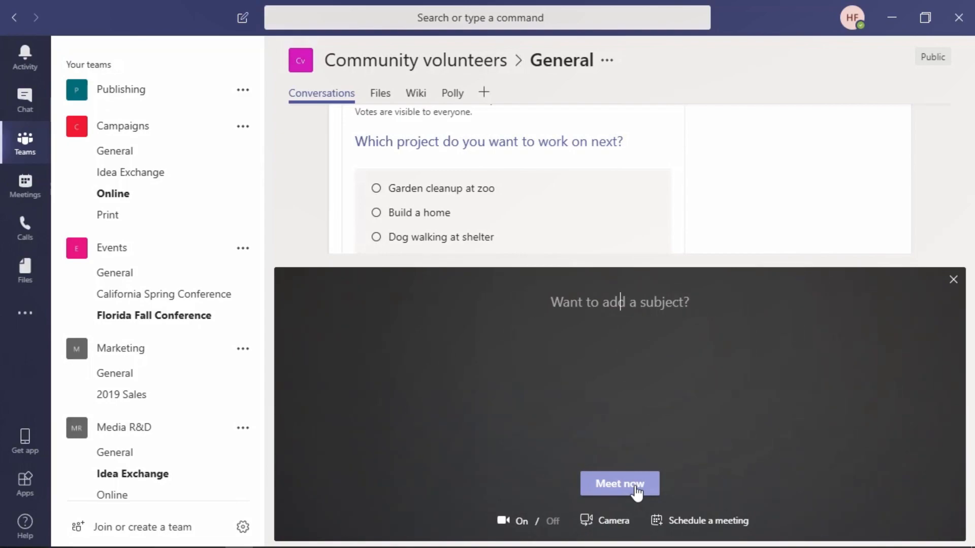
Start an instant meeting in General, explore More actions, then hang up
{"action": "left_click", "coordinate": [620, 484]}
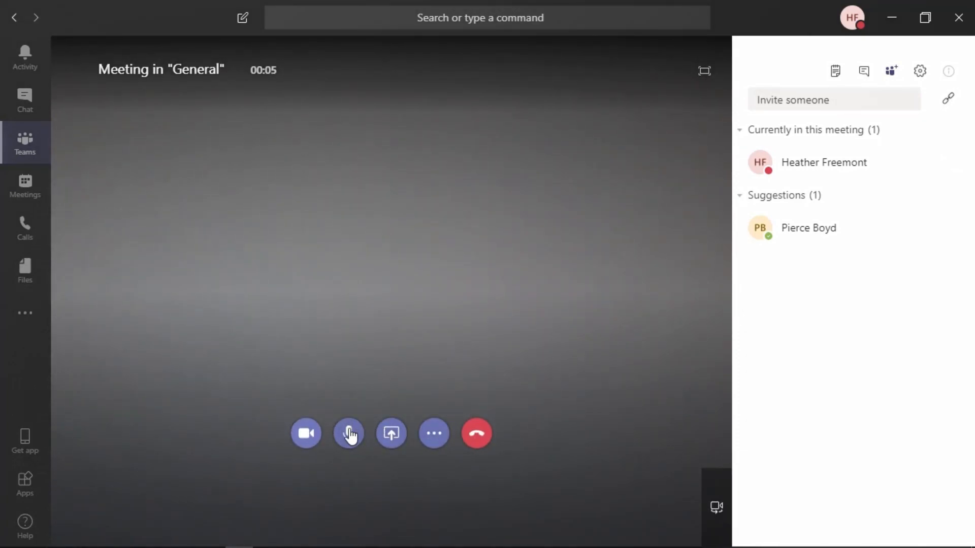
{"action": "mouse_move", "coordinate": [306, 438]}
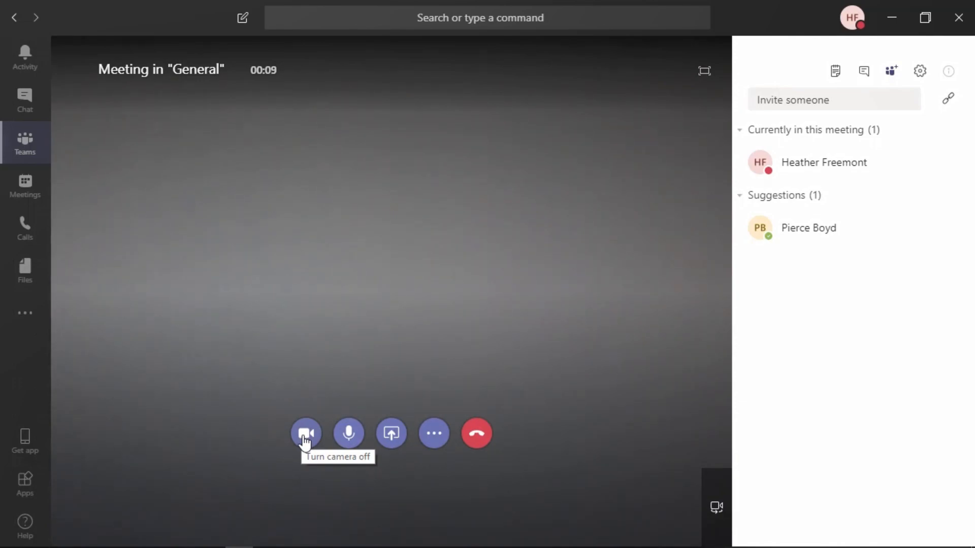
{"action": "mouse_move", "coordinate": [351, 445]}
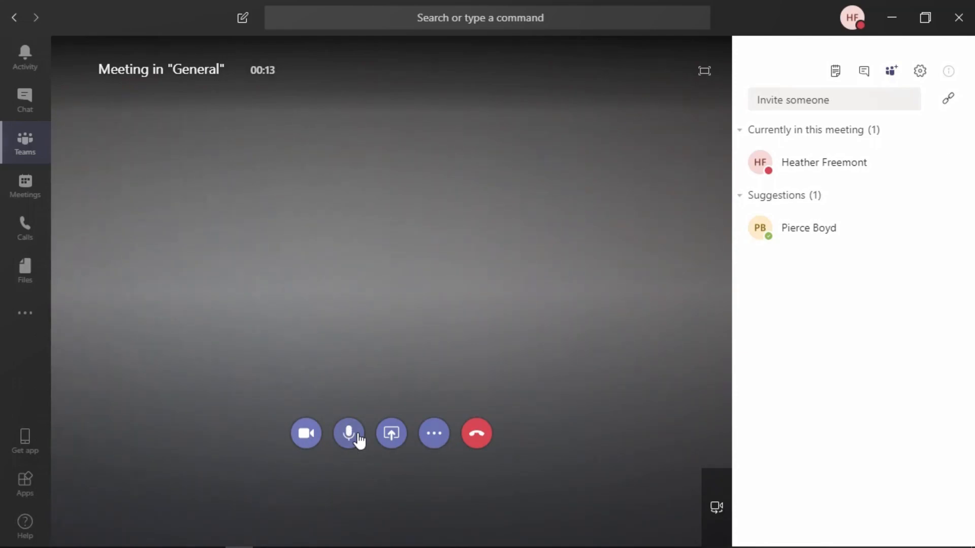
{"action": "mouse_move", "coordinate": [391, 433]}
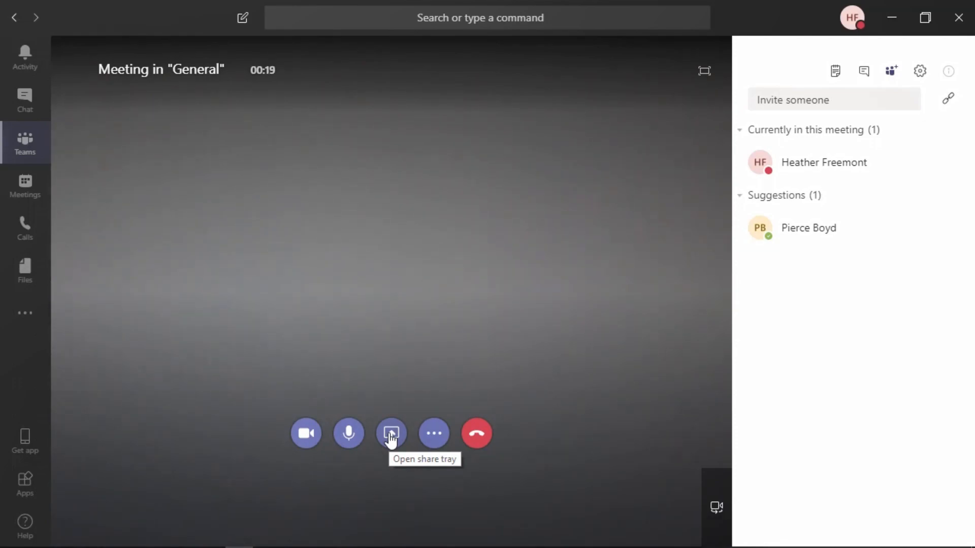
{"action": "left_click", "coordinate": [433, 433]}
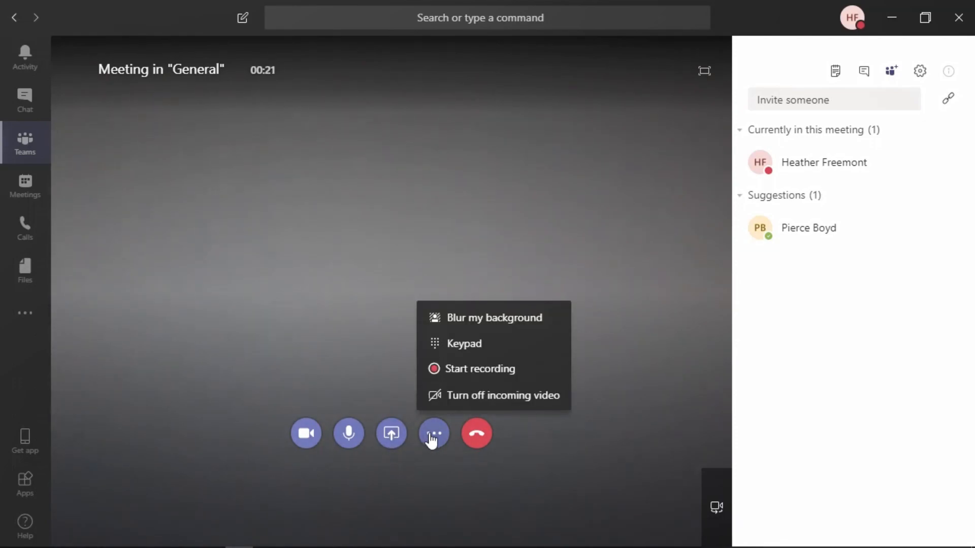
{"action": "mouse_move", "coordinate": [479, 437]}
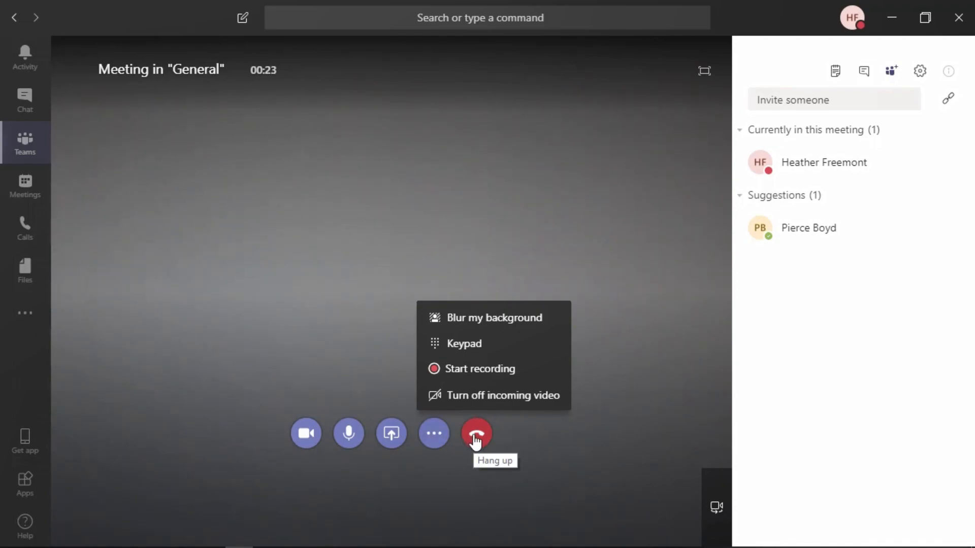
{"action": "left_click", "coordinate": [476, 433]}
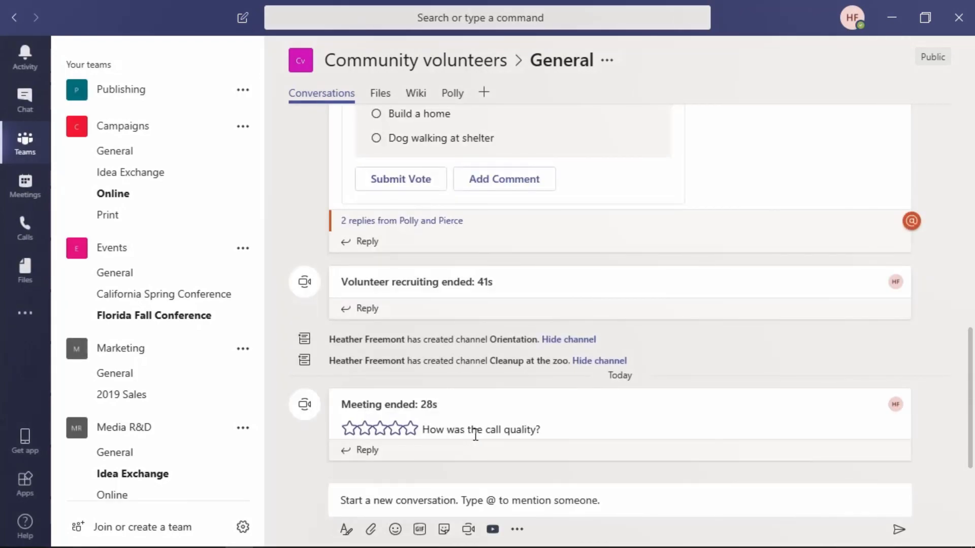
{"action": "mouse_move", "coordinate": [445, 271]}
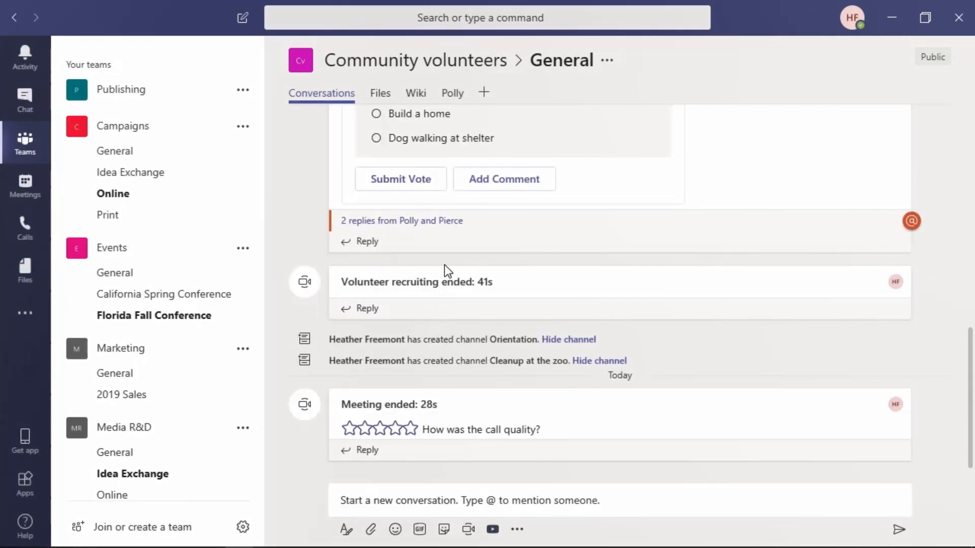
{"action": "mouse_move", "coordinate": [402, 297]}
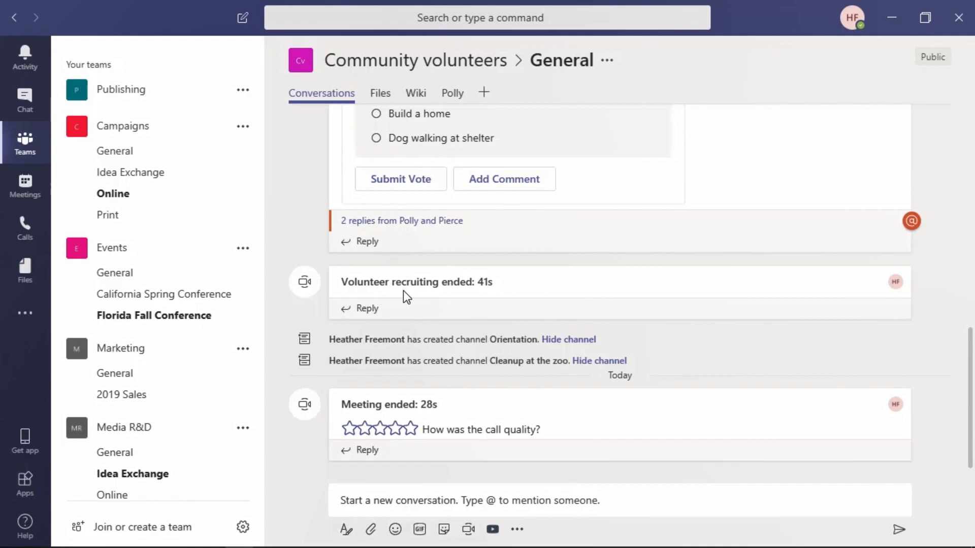
{"action": "mouse_move", "coordinate": [488, 423]}
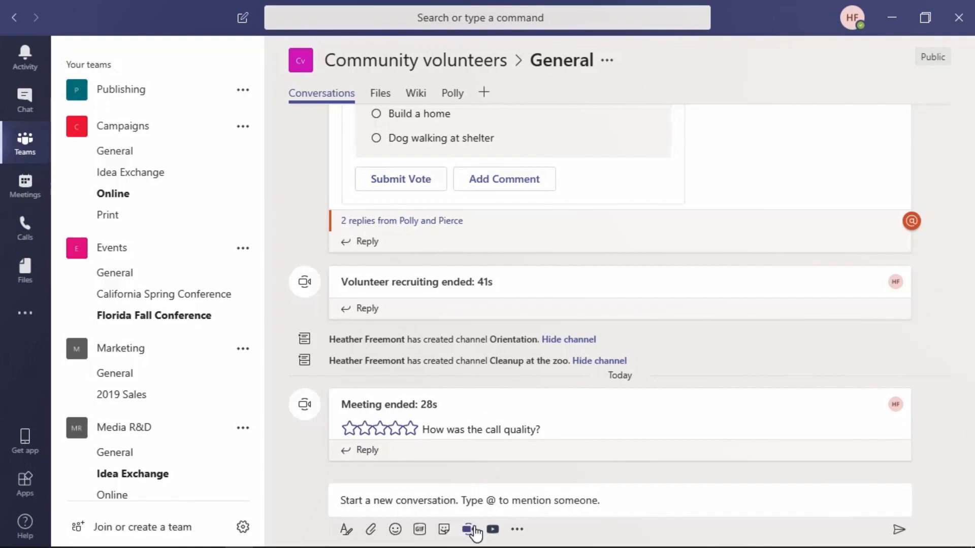
{"action": "left_click", "coordinate": [468, 529]}
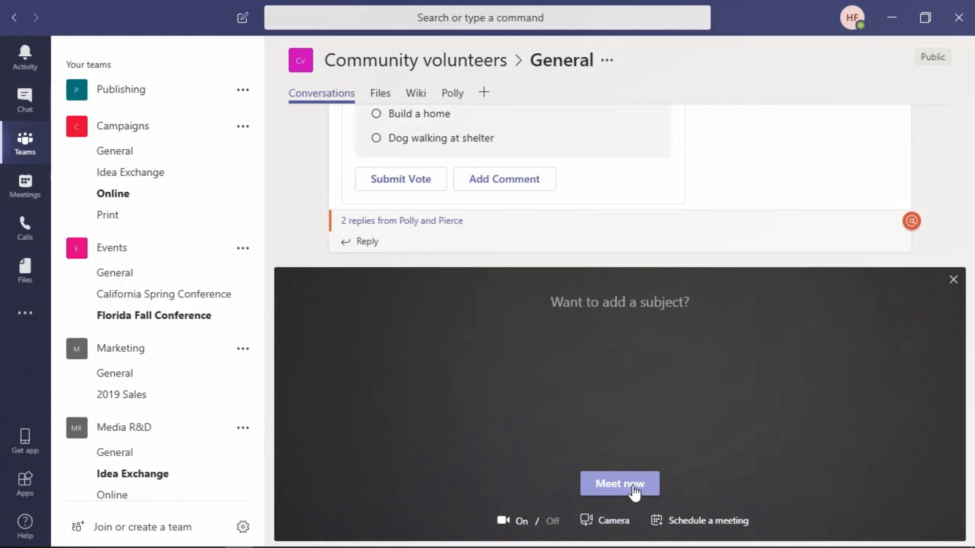
{"action": "mouse_move", "coordinate": [714, 535]}
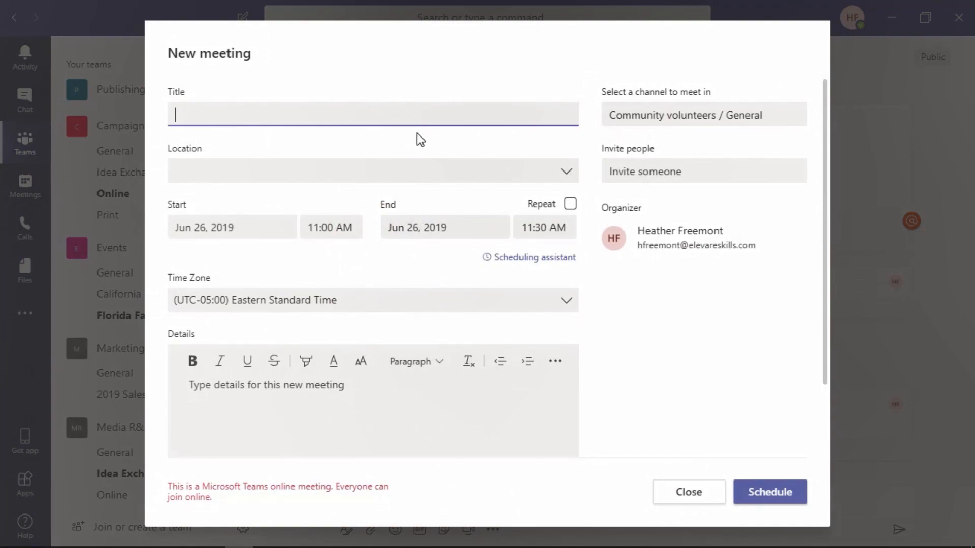
{"action": "left_click", "coordinate": [689, 492]}
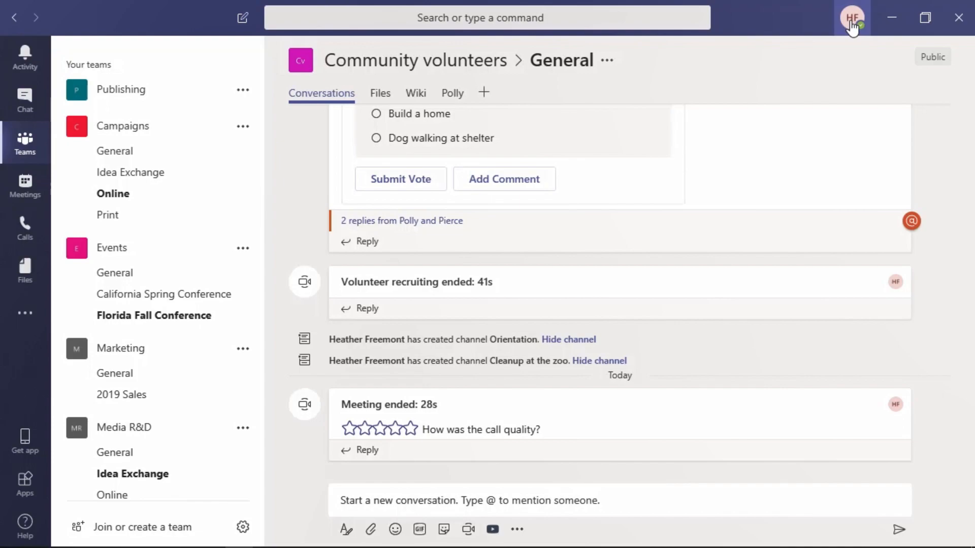
Open the profile menu and preview the presence status choices under Available
{"action": "left_click", "coordinate": [854, 17]}
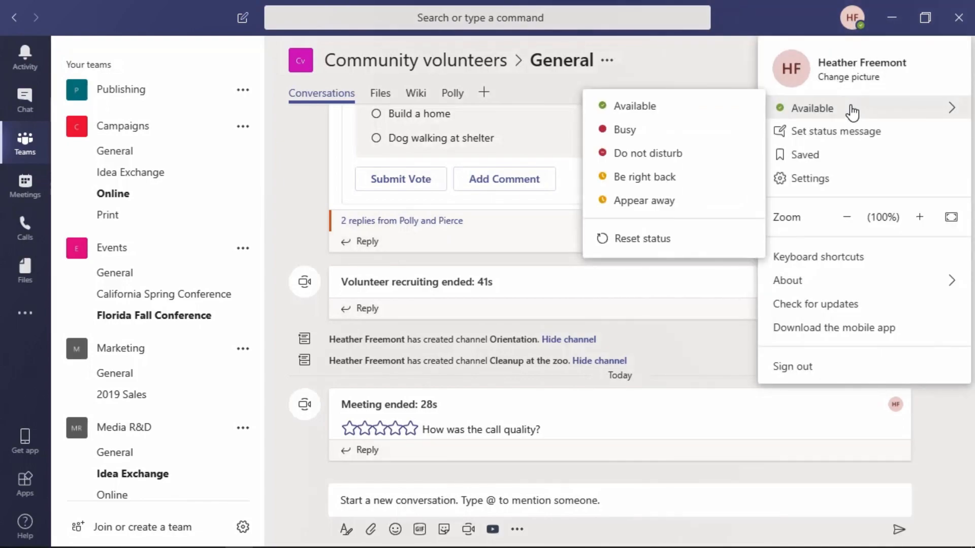
{"action": "mouse_move", "coordinate": [846, 117]}
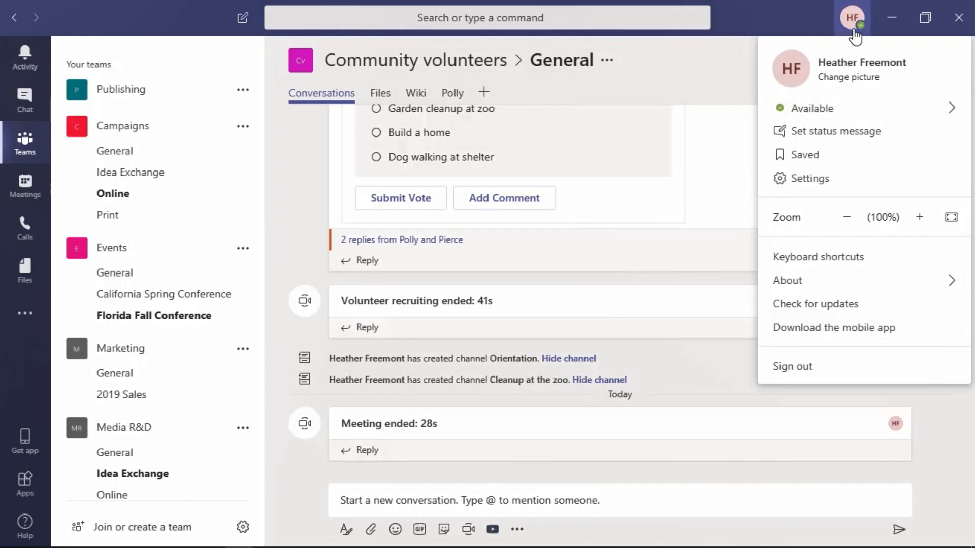
{"action": "mouse_move", "coordinate": [859, 24]}
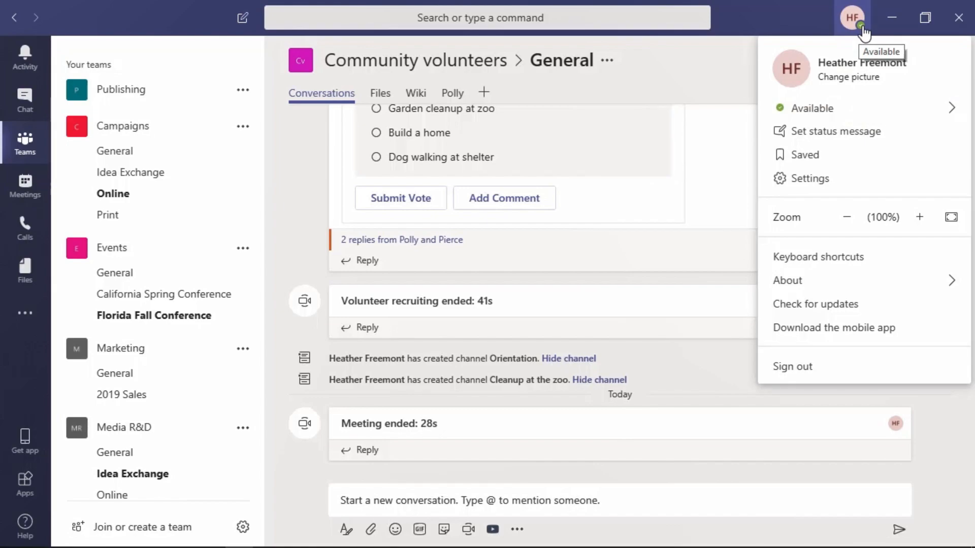
{"action": "mouse_move", "coordinate": [864, 64]}
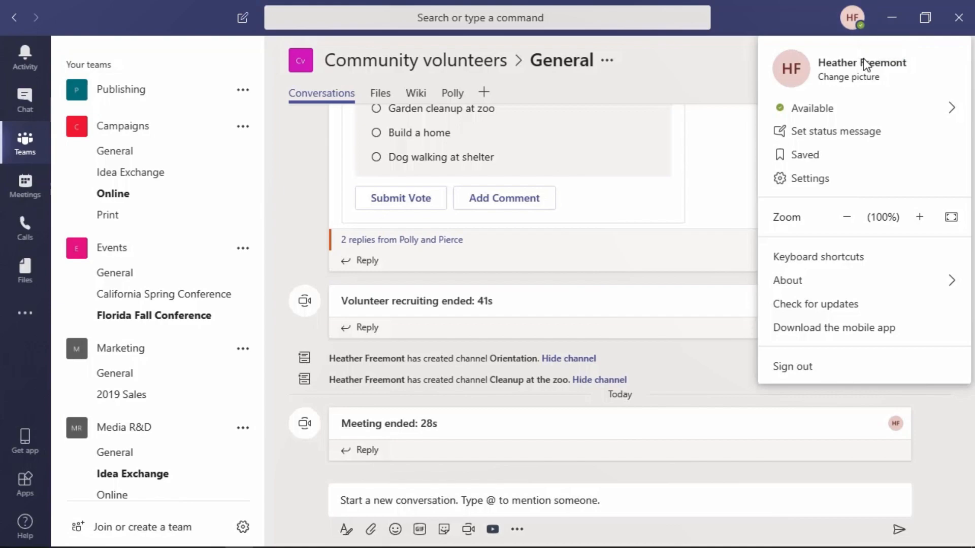
{"action": "left_click", "coordinate": [812, 107]}
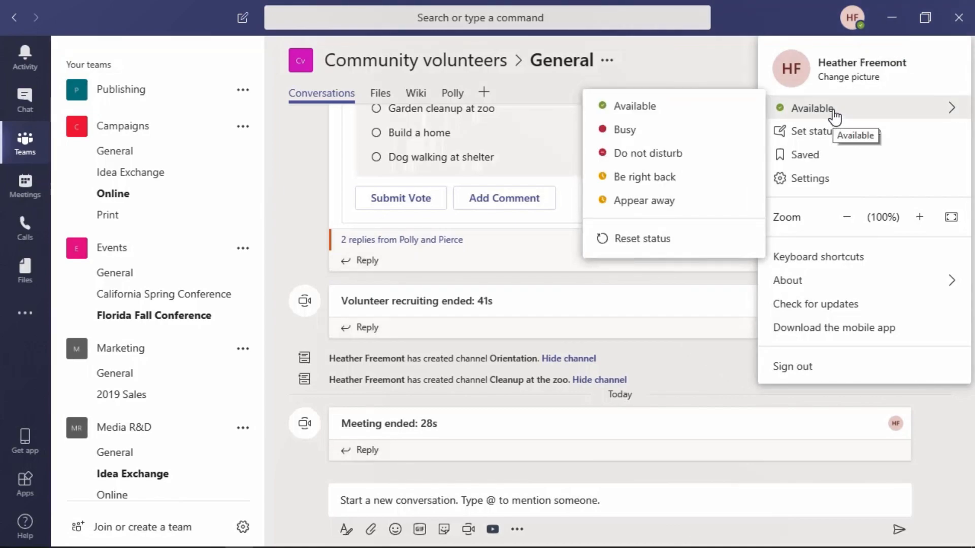
{"action": "mouse_move", "coordinate": [830, 137]}
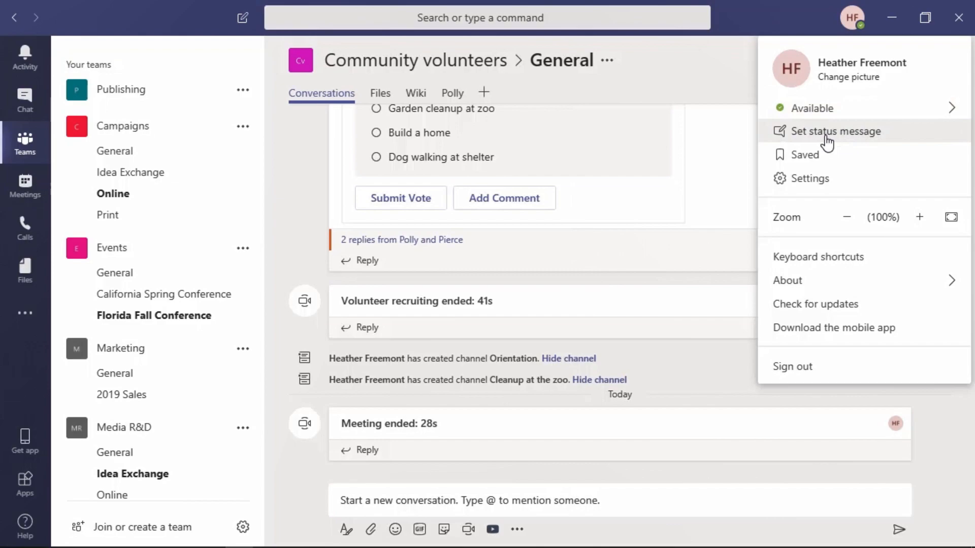
{"action": "mouse_move", "coordinate": [804, 187]}
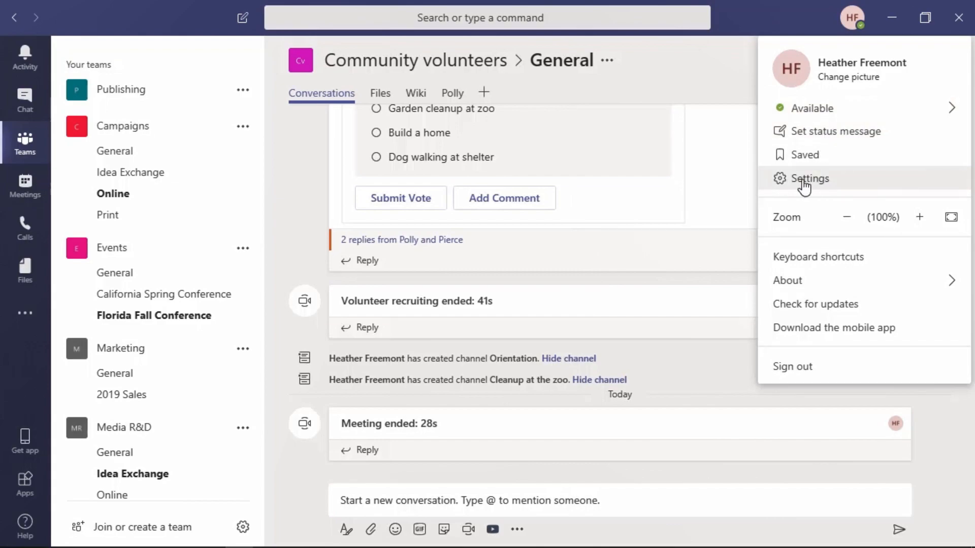
Open Settings and browse the General, Privacy and Notifications pages
{"action": "left_click", "coordinate": [809, 178]}
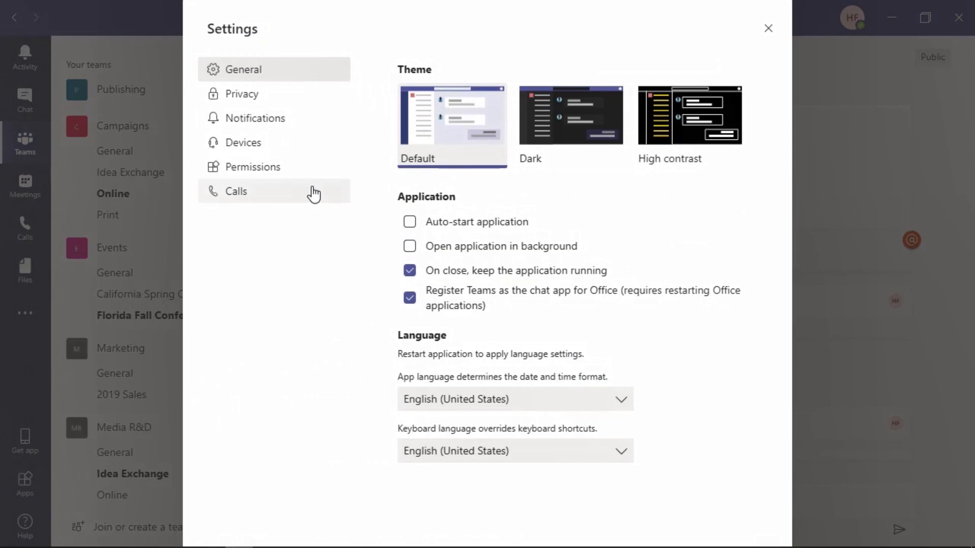
{"action": "mouse_move", "coordinate": [254, 71]}
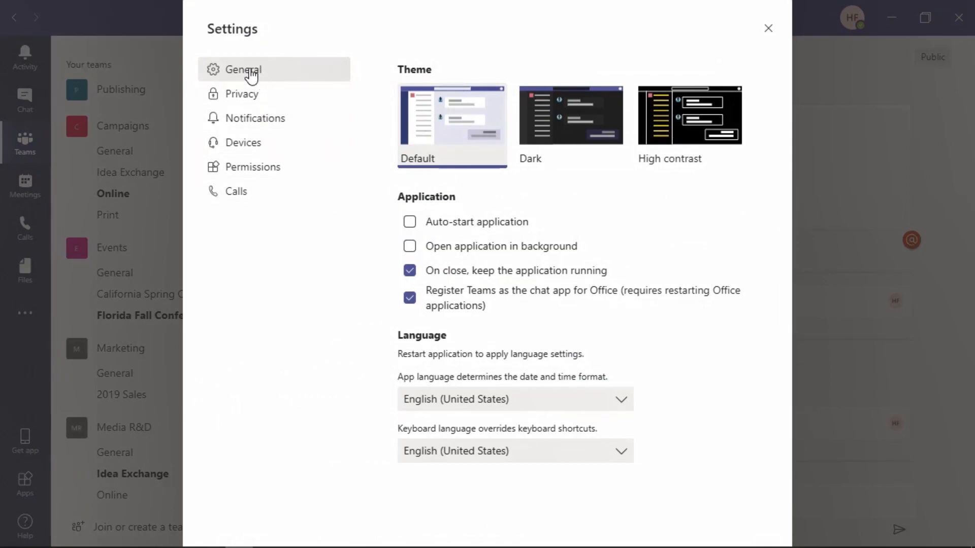
{"action": "mouse_move", "coordinate": [363, 164]}
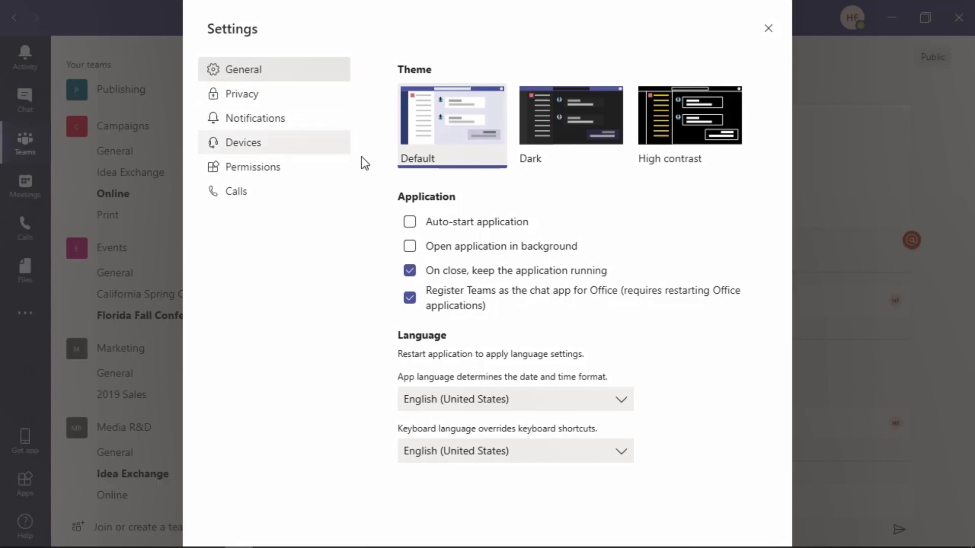
{"action": "mouse_move", "coordinate": [481, 151]}
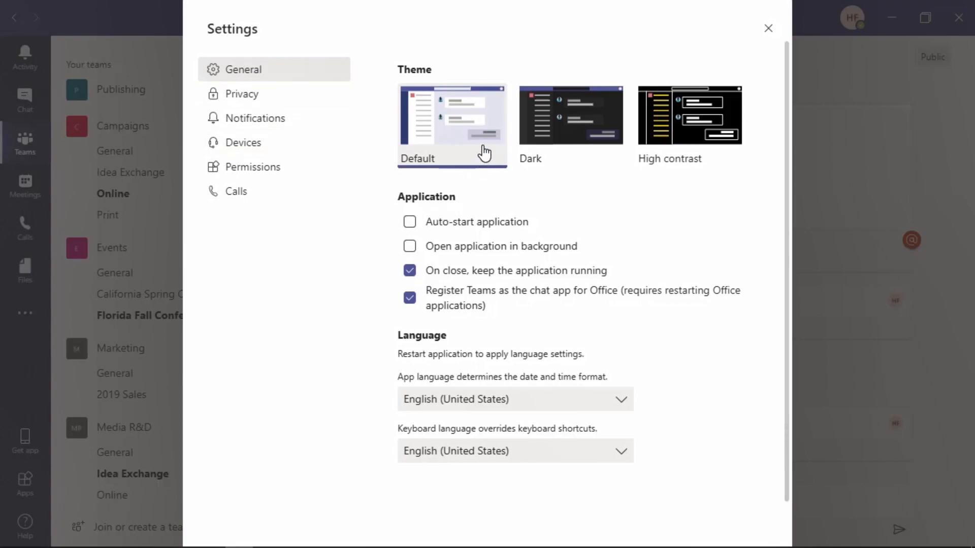
{"action": "mouse_move", "coordinate": [277, 108]}
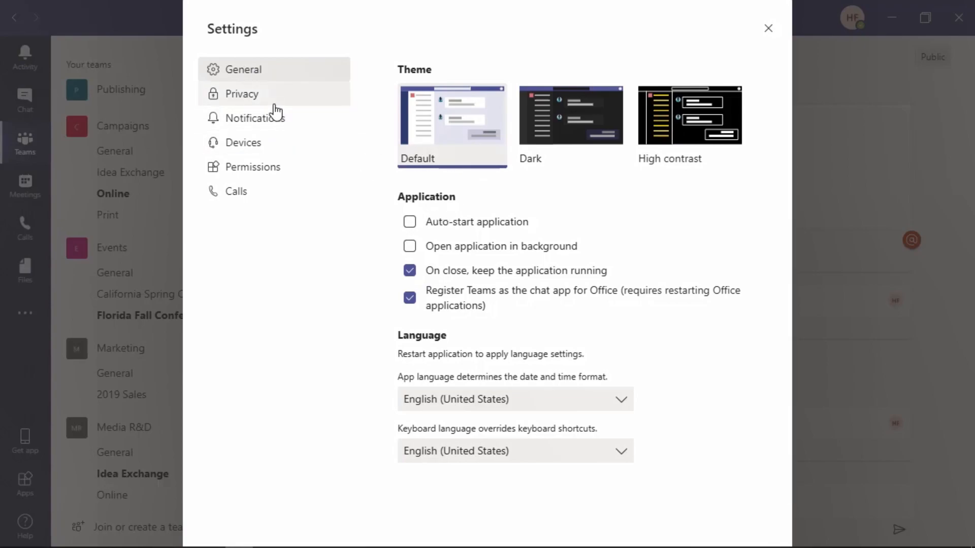
{"action": "left_click", "coordinate": [243, 94]}
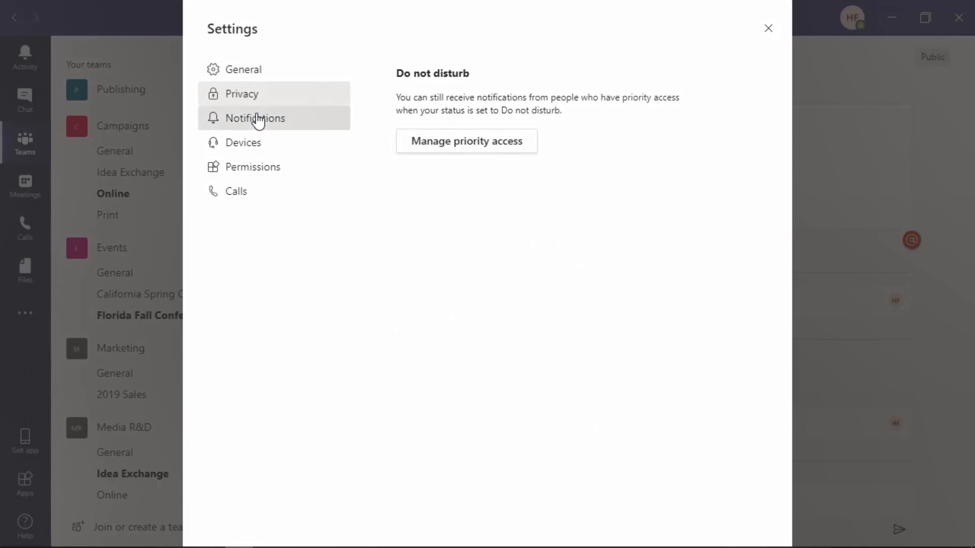
{"action": "left_click", "coordinate": [255, 118]}
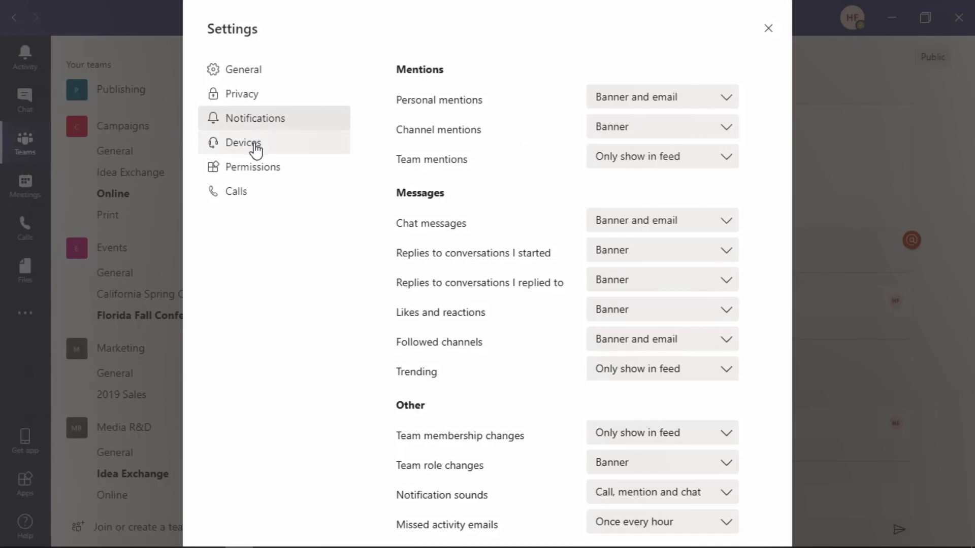
Review the Devices, Permissions and Calls settings, then close Settings and minimize Teams
{"action": "left_click", "coordinate": [244, 142]}
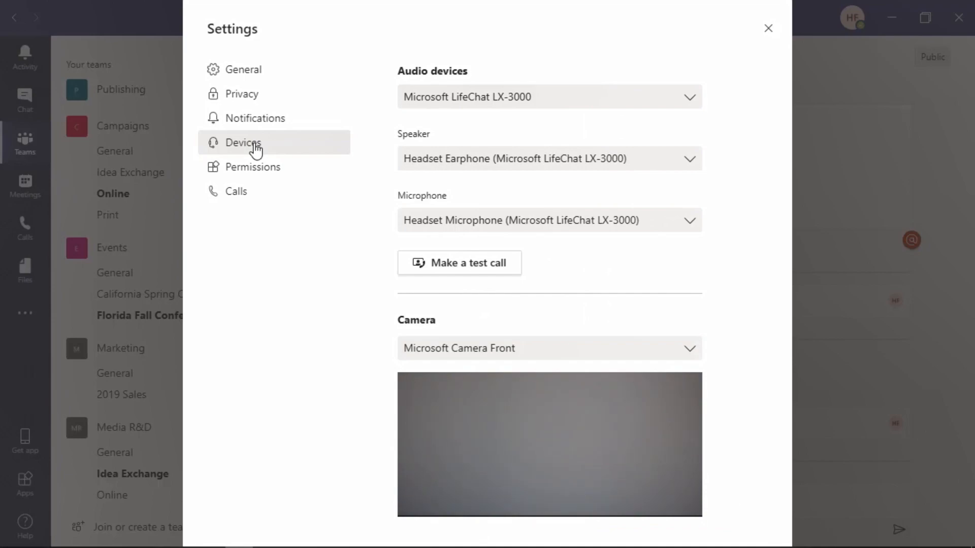
{"action": "left_click", "coordinate": [252, 167]}
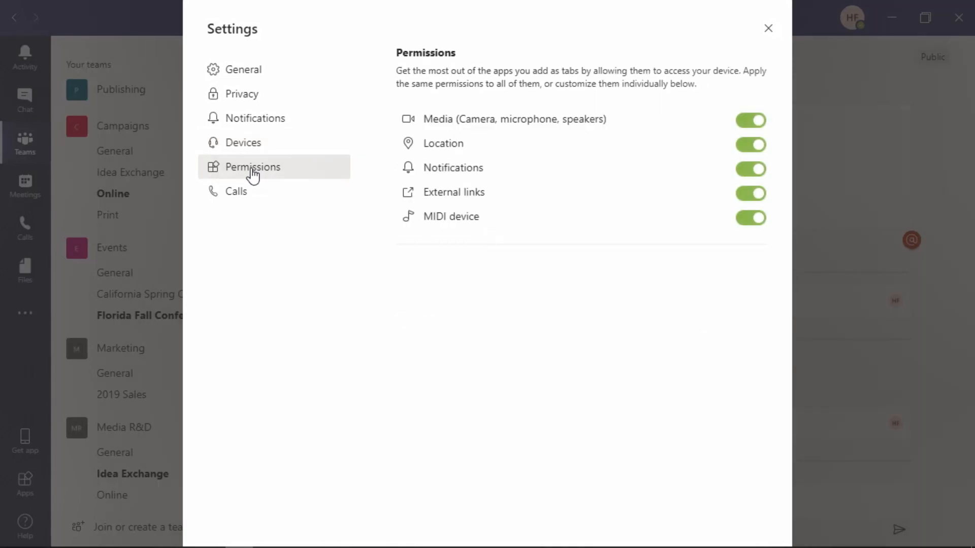
{"action": "mouse_move", "coordinate": [313, 175]}
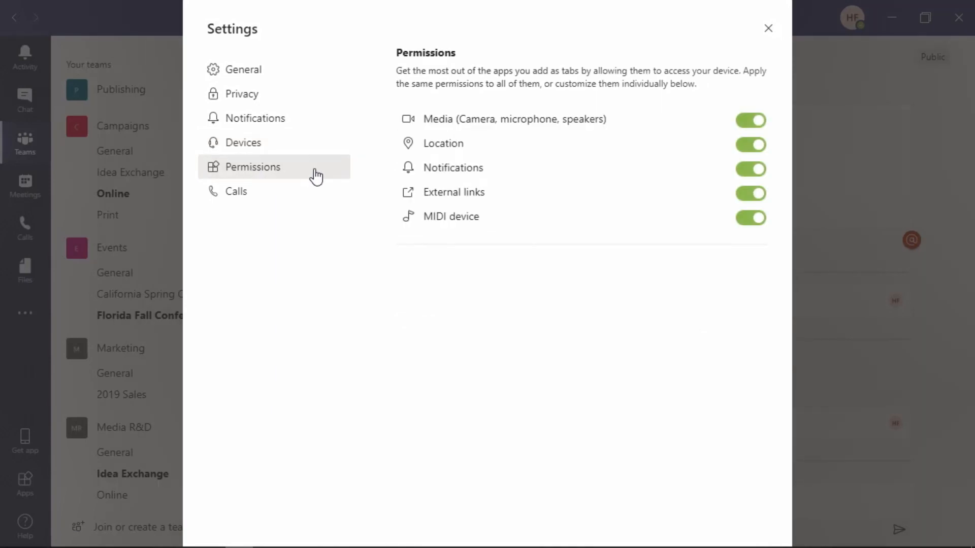
{"action": "mouse_move", "coordinate": [388, 151]}
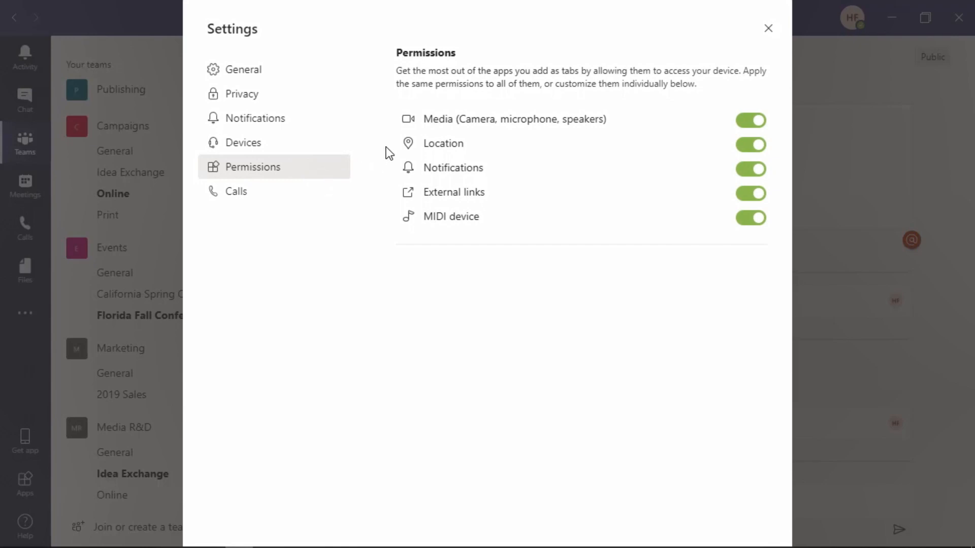
{"action": "mouse_move", "coordinate": [402, 201]}
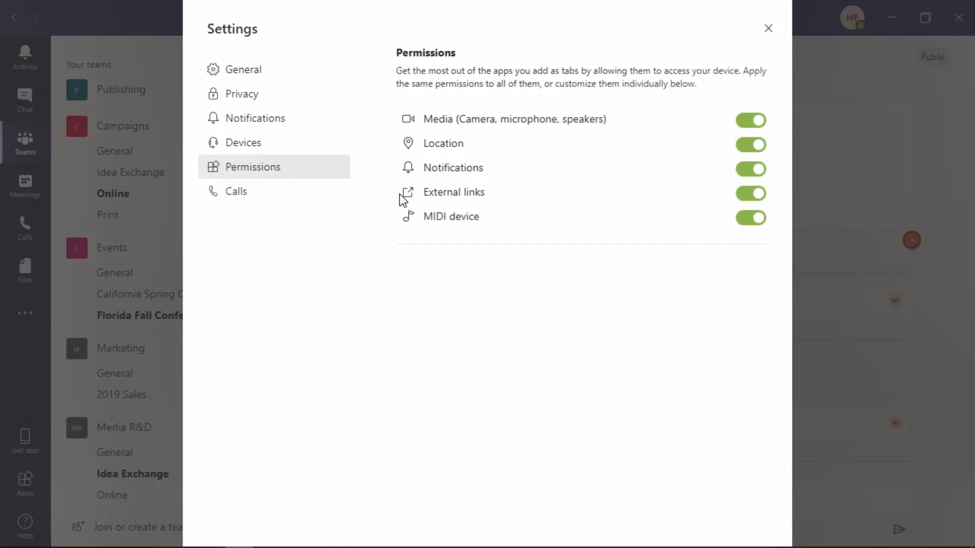
{"action": "mouse_move", "coordinate": [406, 217]}
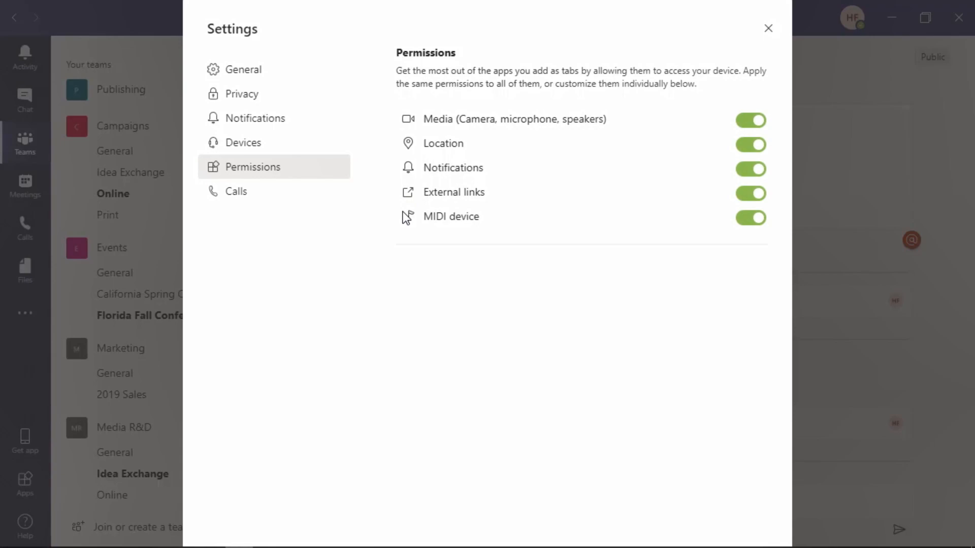
{"action": "left_click", "coordinate": [236, 191]}
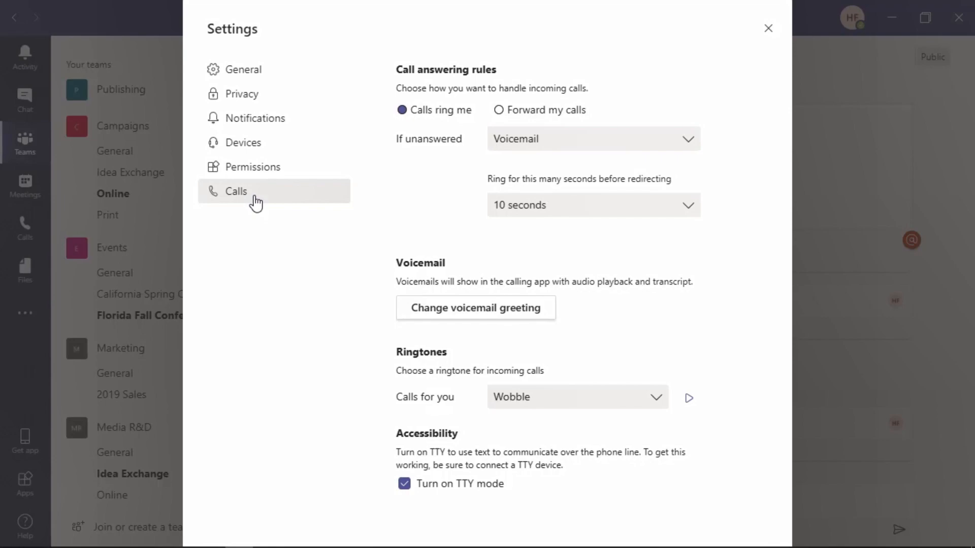
{"action": "mouse_move", "coordinate": [768, 28]}
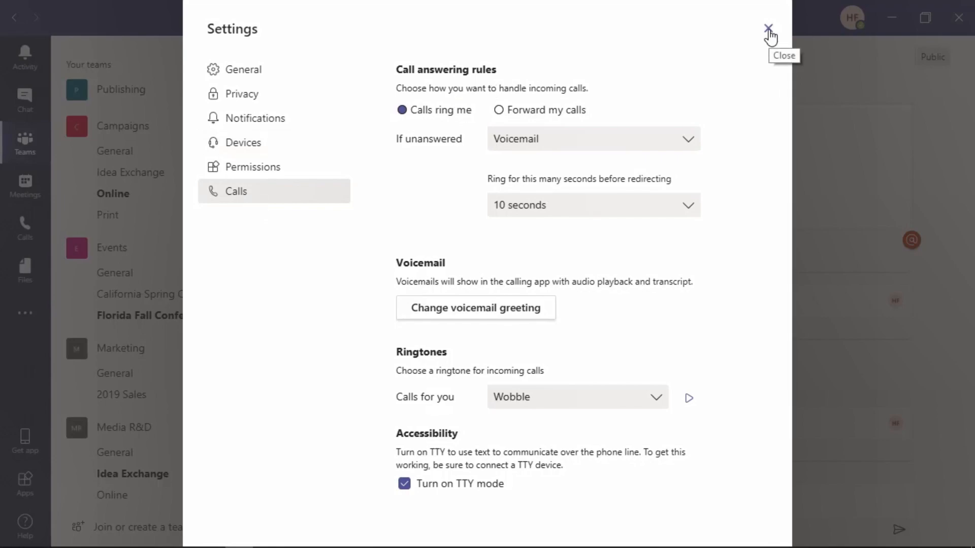
{"action": "left_click", "coordinate": [769, 27]}
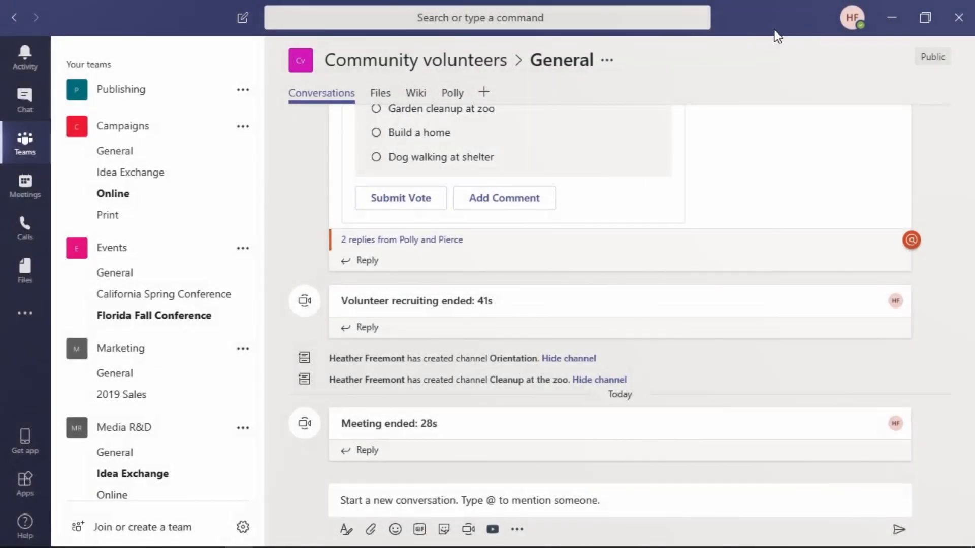
{"action": "mouse_move", "coordinate": [892, 17]}
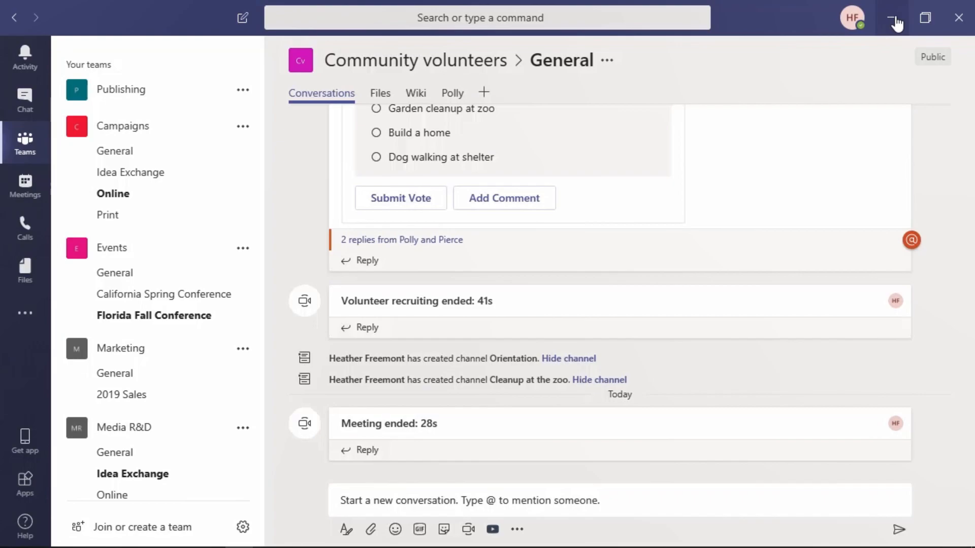
{"action": "left_click", "coordinate": [891, 17]}
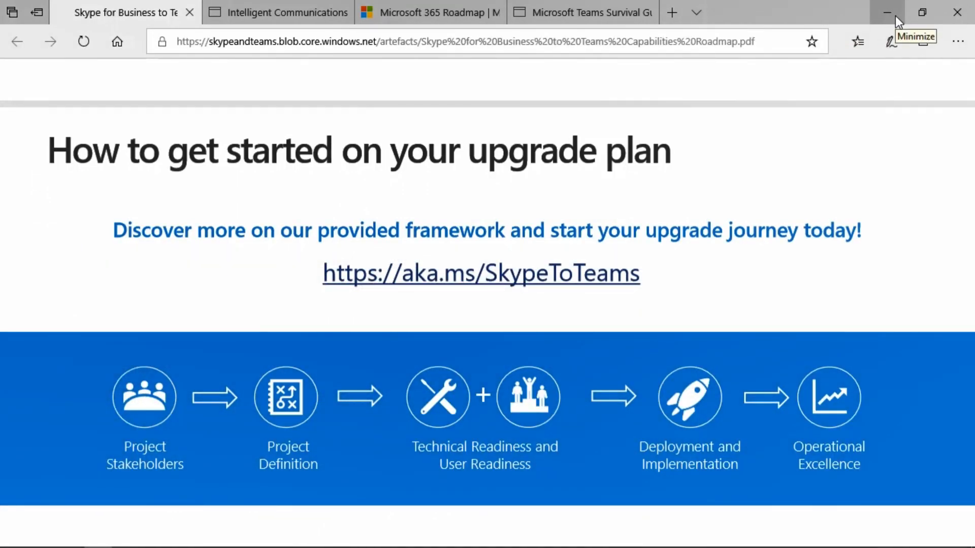
{"action": "mouse_move", "coordinate": [901, 19]}
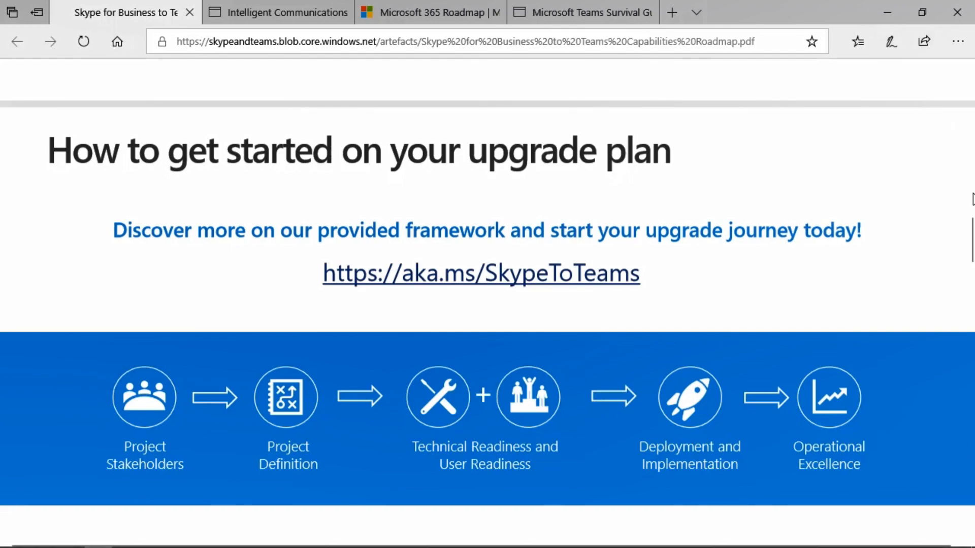
Scroll the roadmap PDF through meetings and calling down to Microsoft Teams resources
{"action": "scroll", "scroll_direction": "down", "scroll_amount": 3}
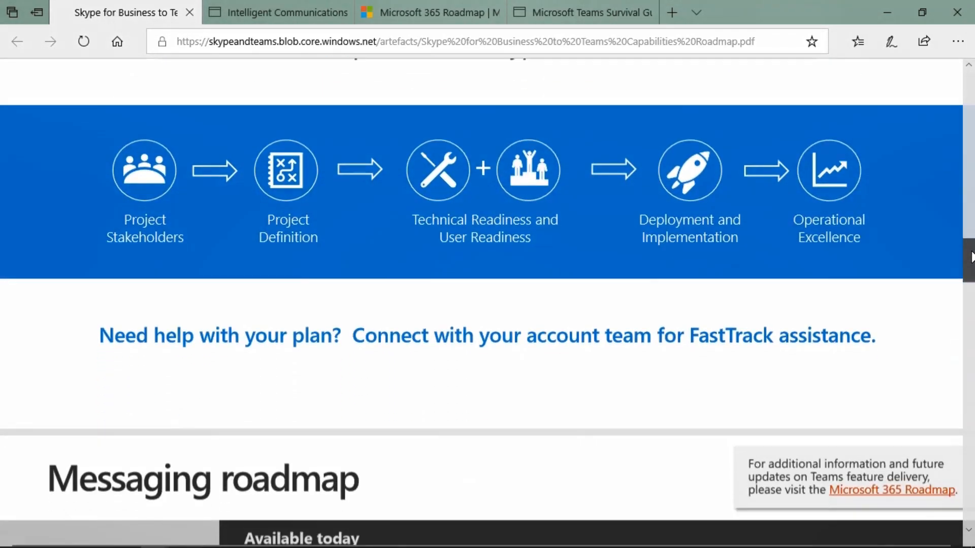
{"action": "scroll", "scroll_direction": "down", "scroll_amount": 3}
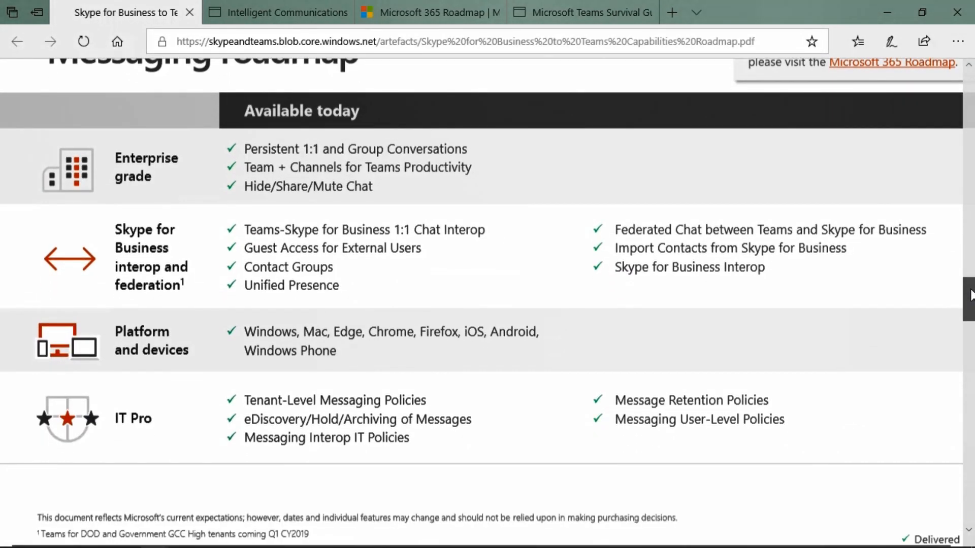
{"action": "scroll", "scroll_direction": "down", "scroll_amount": 3}
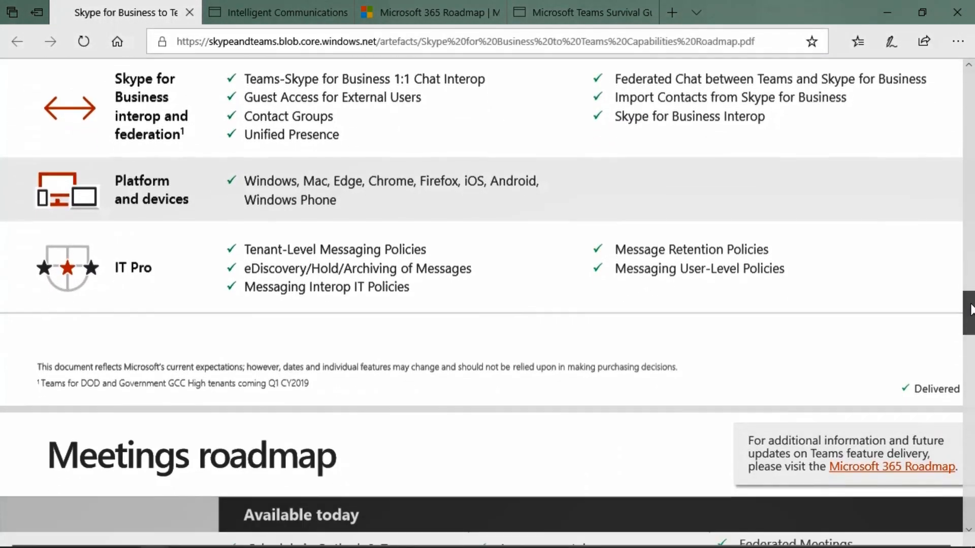
{"action": "scroll", "scroll_direction": "down", "scroll_amount": 3}
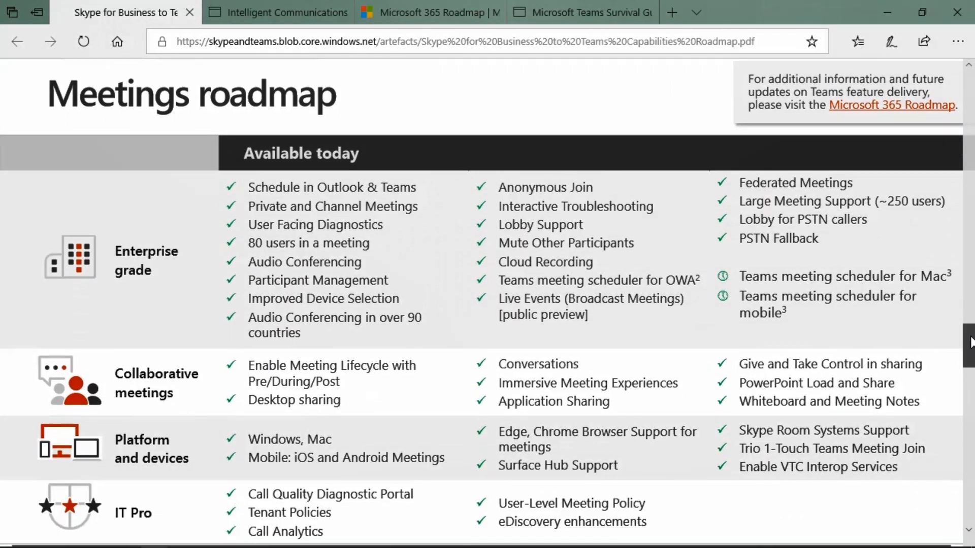
{"action": "scroll", "scroll_direction": "down", "scroll_amount": 3}
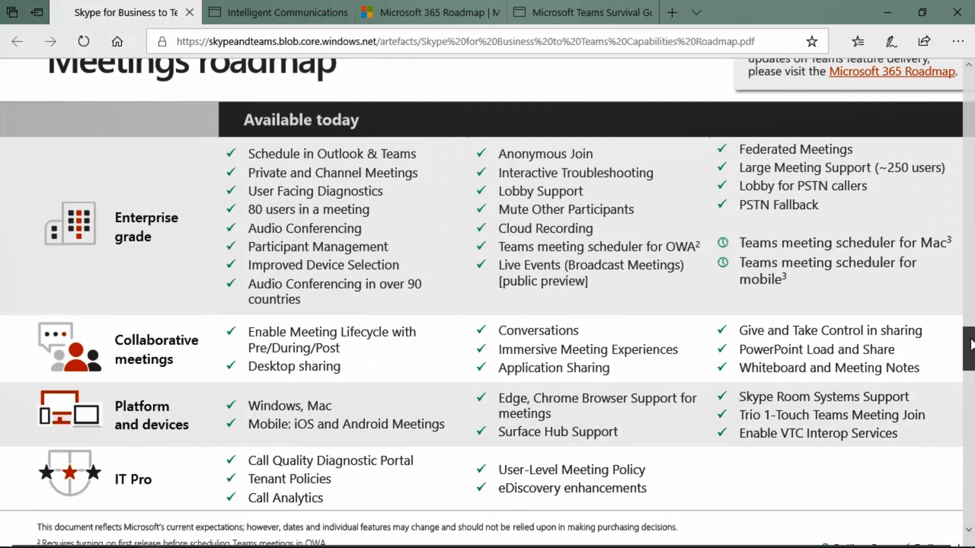
{"action": "mouse_move", "coordinate": [729, 250]}
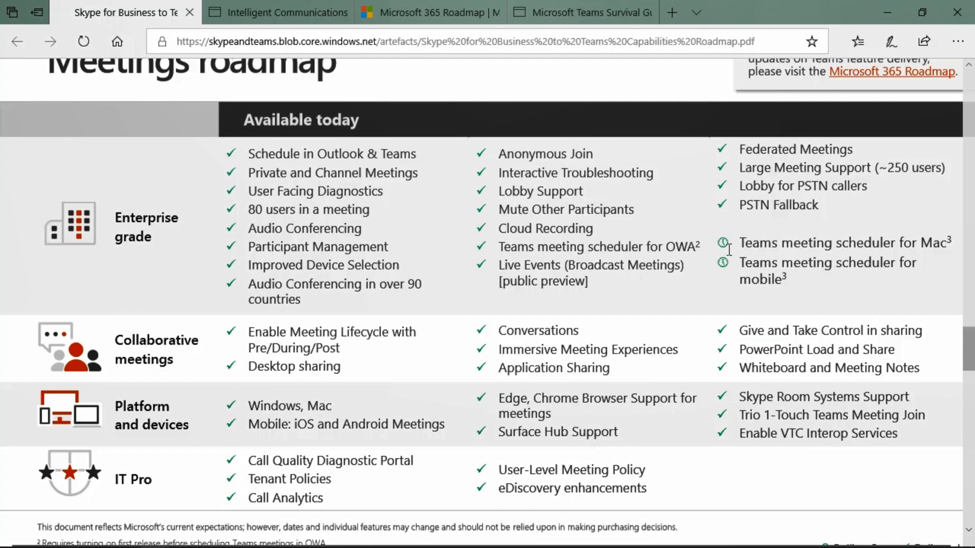
{"action": "scroll", "scroll_direction": "down", "scroll_amount": 3}
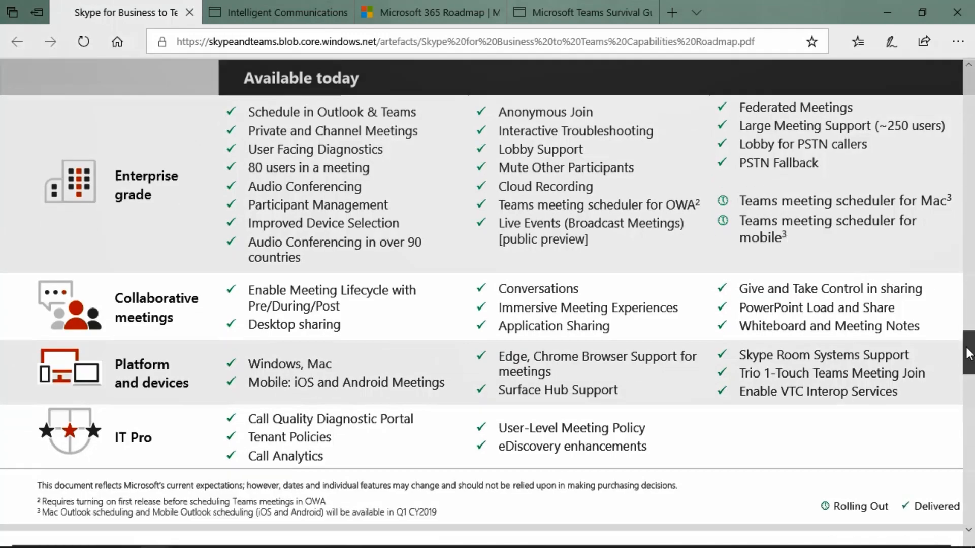
{"action": "scroll", "scroll_direction": "down", "scroll_amount": 3}
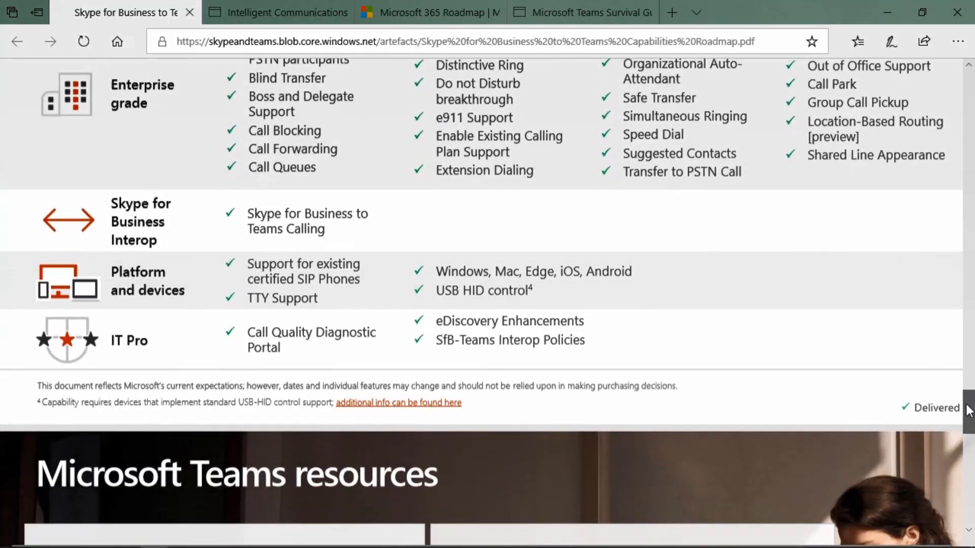
{"action": "scroll", "scroll_direction": "down", "scroll_amount": 3}
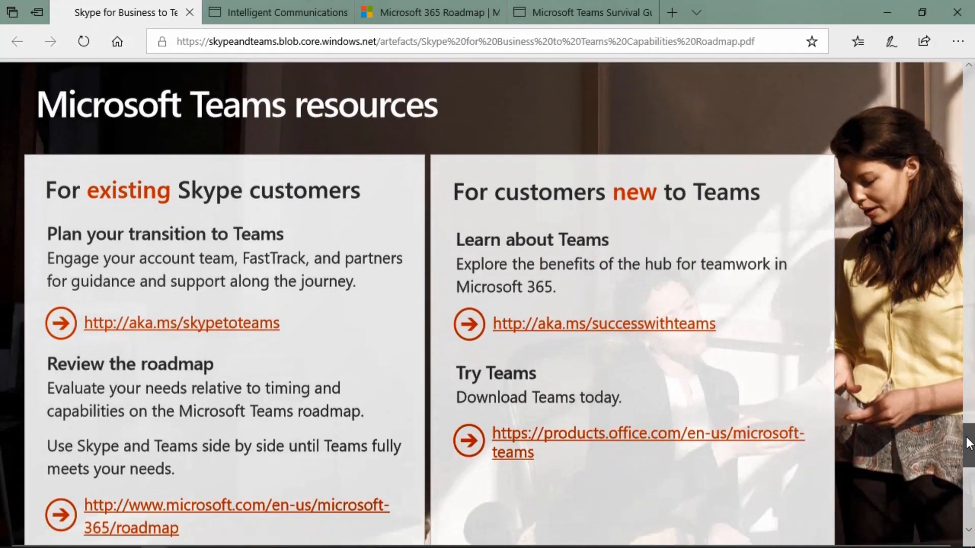
{"action": "scroll", "scroll_direction": "down", "scroll_amount": 3}
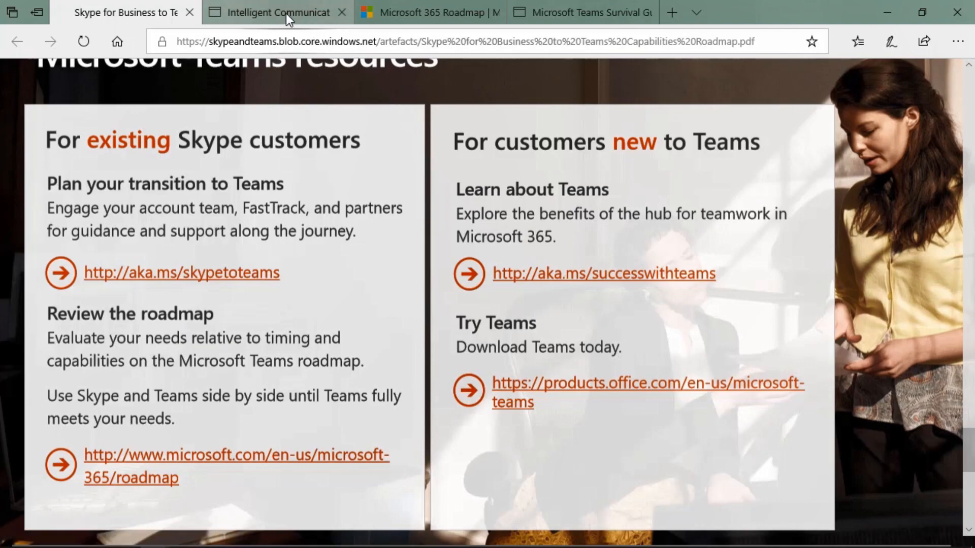
Scroll the Intelligent Communications page down to the Enlist your project stakeholders section
{"action": "left_click", "coordinate": [275, 12]}
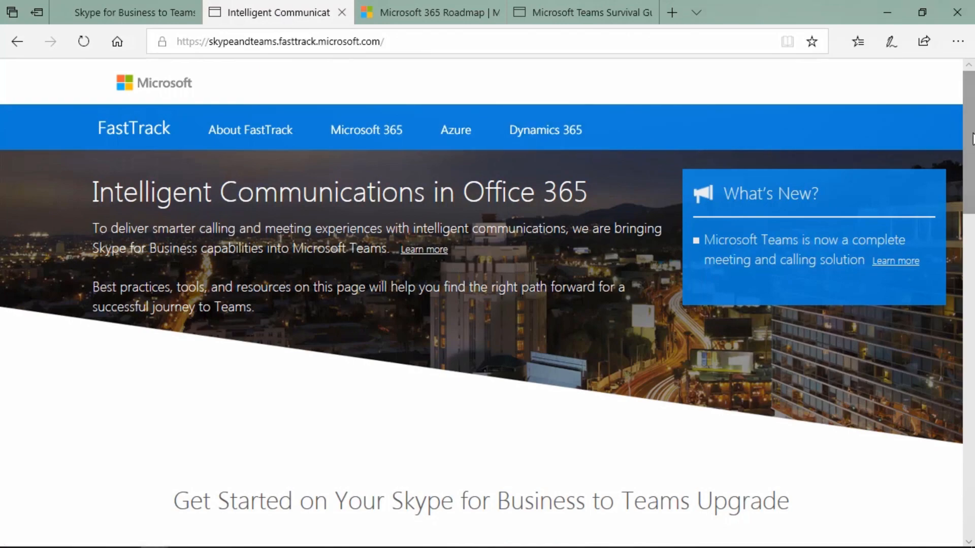
{"action": "scroll", "scroll_direction": "down", "scroll_amount": 3}
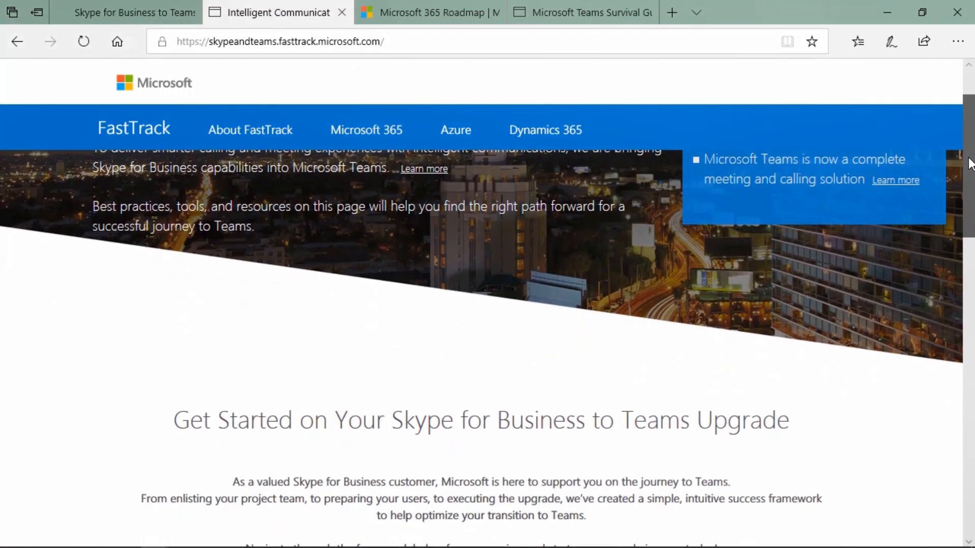
{"action": "scroll", "scroll_direction": "down", "scroll_amount": 3}
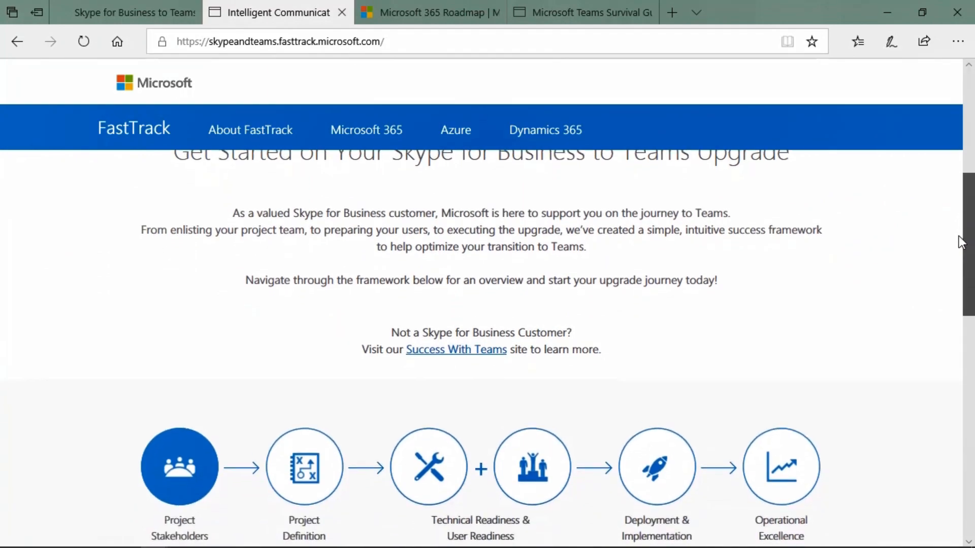
{"action": "scroll", "scroll_direction": "down", "scroll_amount": 3}
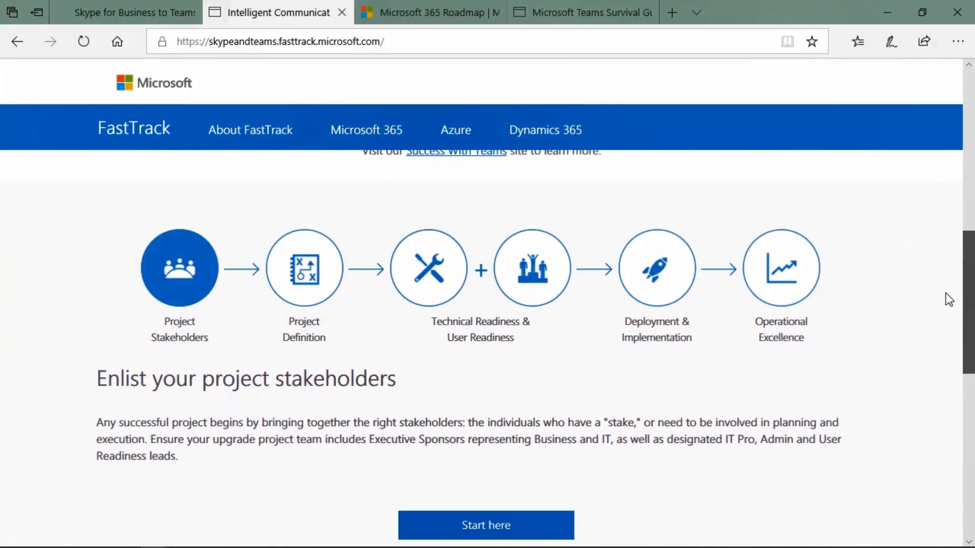
{"action": "scroll", "scroll_direction": "down", "scroll_amount": 3}
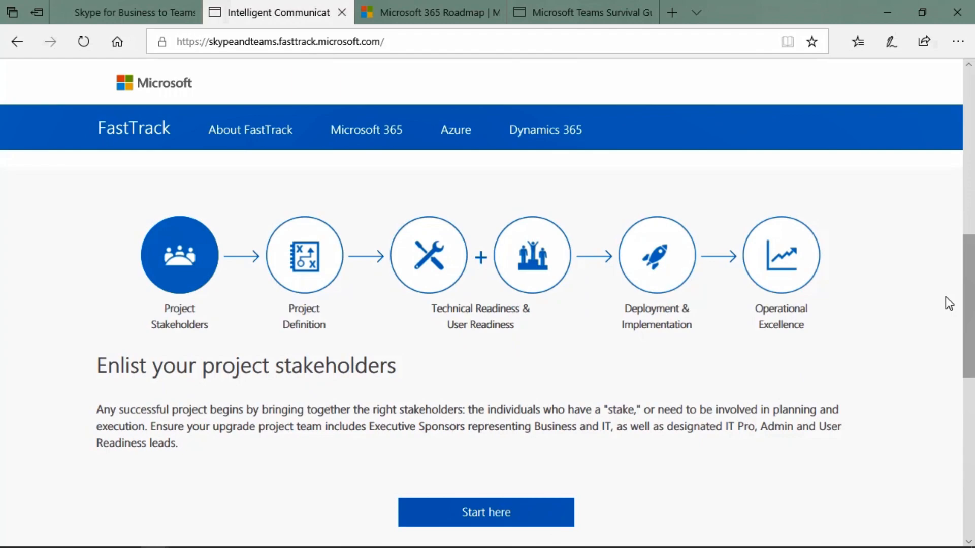
{"action": "left_click", "coordinate": [433, 11]}
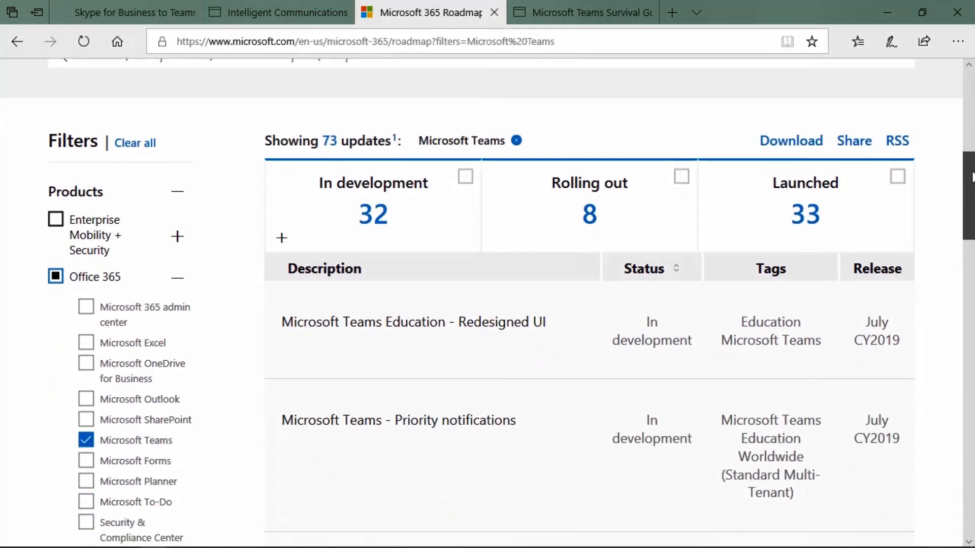
Scroll the Teams-filtered roadmap to reveal the Teams Education Gradebook update
{"action": "scroll", "scroll_direction": "down", "scroll_amount": 3}
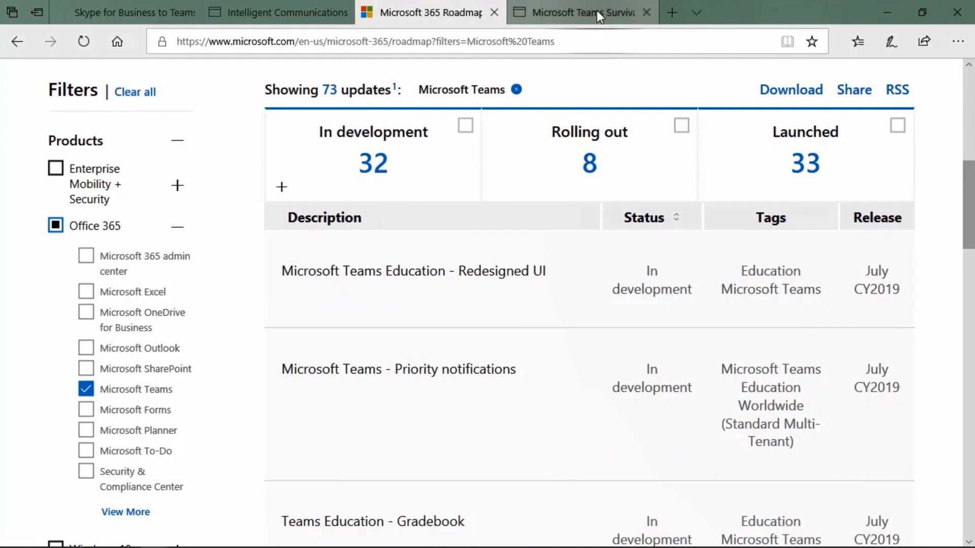
Show the Microsoft Teams Survival Guide wiki and scroll to its Getting Started and Using link lists
{"action": "left_click", "coordinate": [597, 13]}
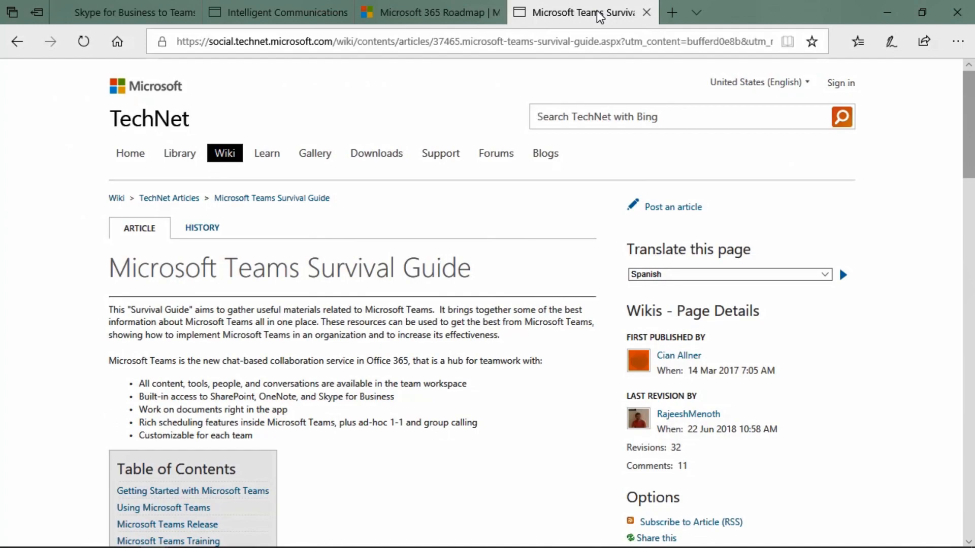
{"action": "mouse_move", "coordinate": [701, 73]}
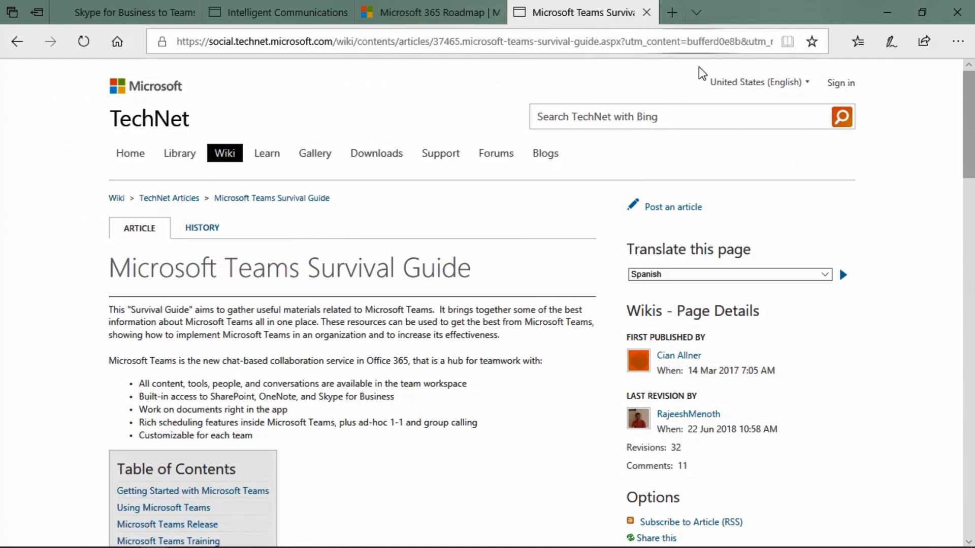
{"action": "scroll", "scroll_direction": "down", "scroll_amount": 3}
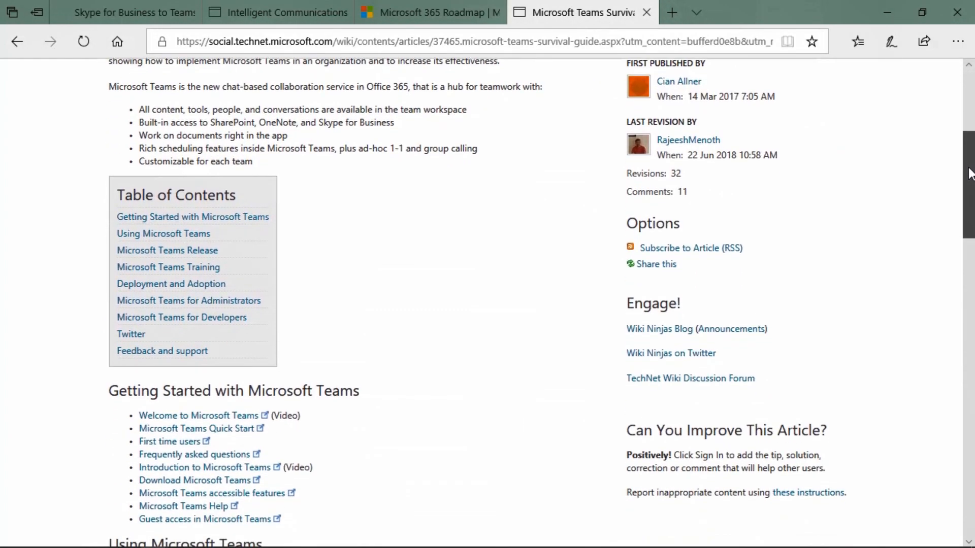
{"action": "scroll", "scroll_direction": "down", "scroll_amount": 3}
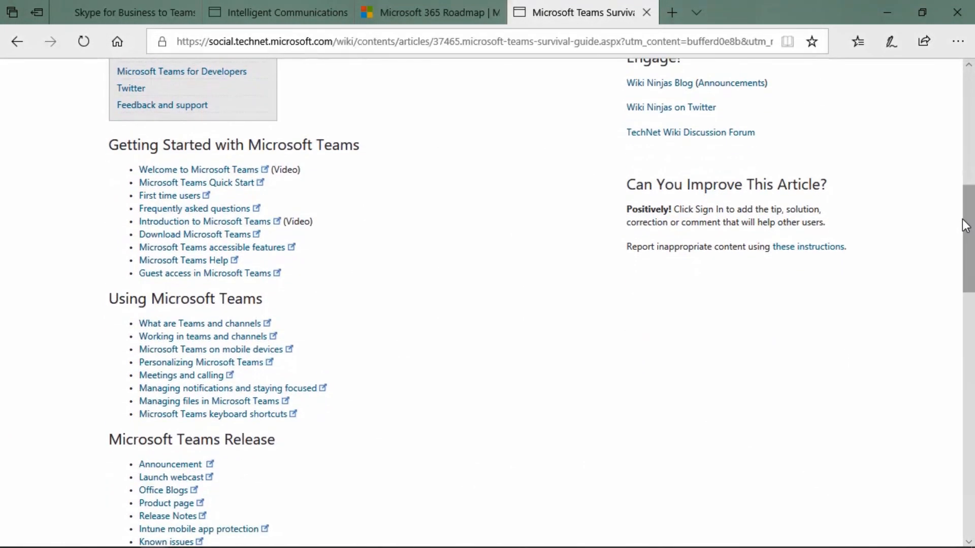